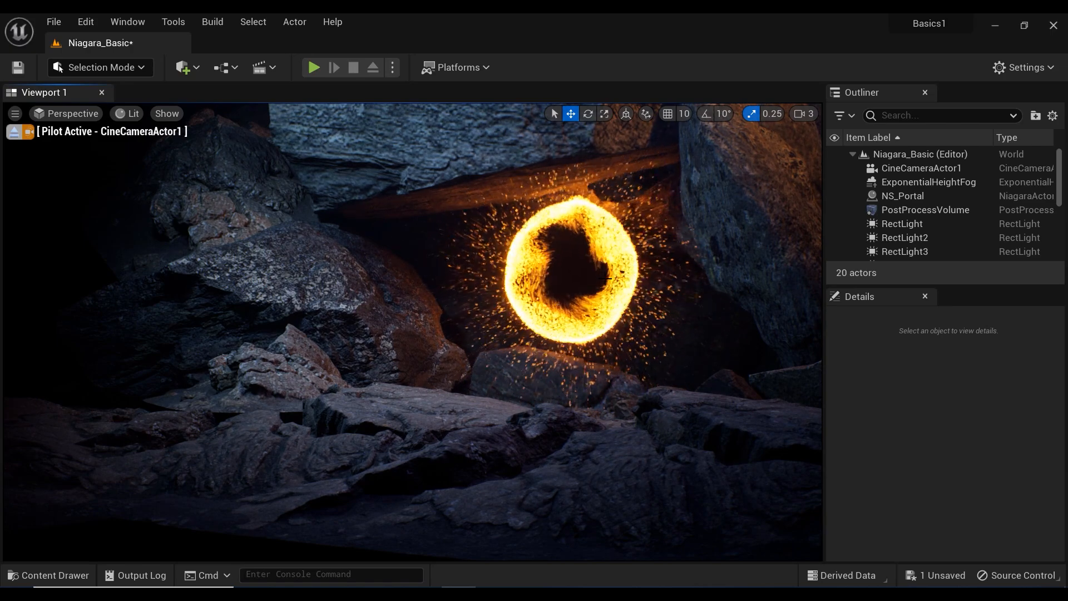
Step: Delete NS_Portal and create a new Niagara system from the Simple Sprite Burst emitter template
click(903, 196)
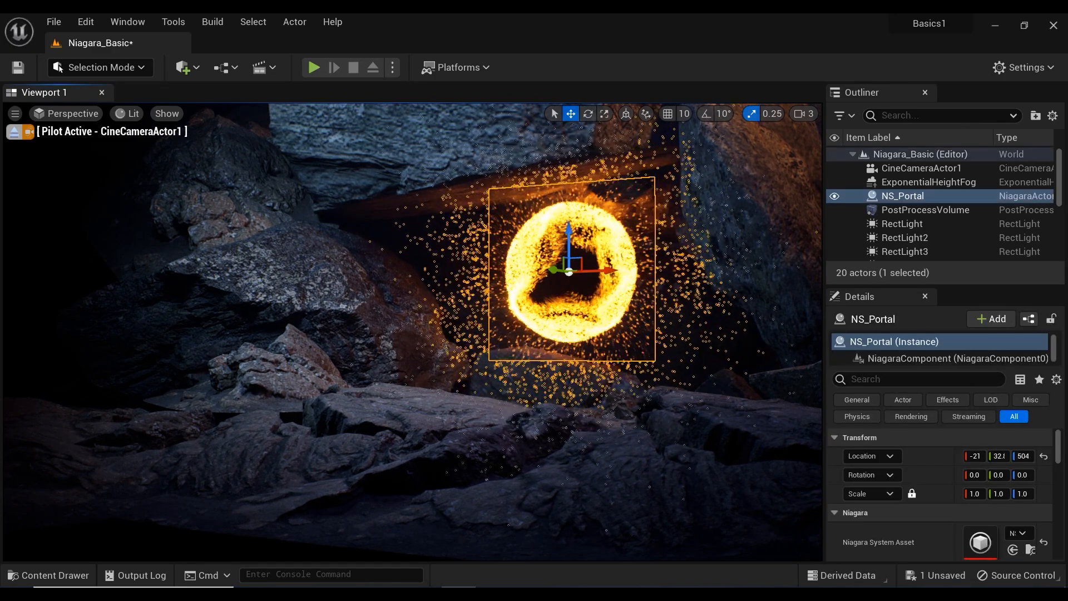
click(41, 412)
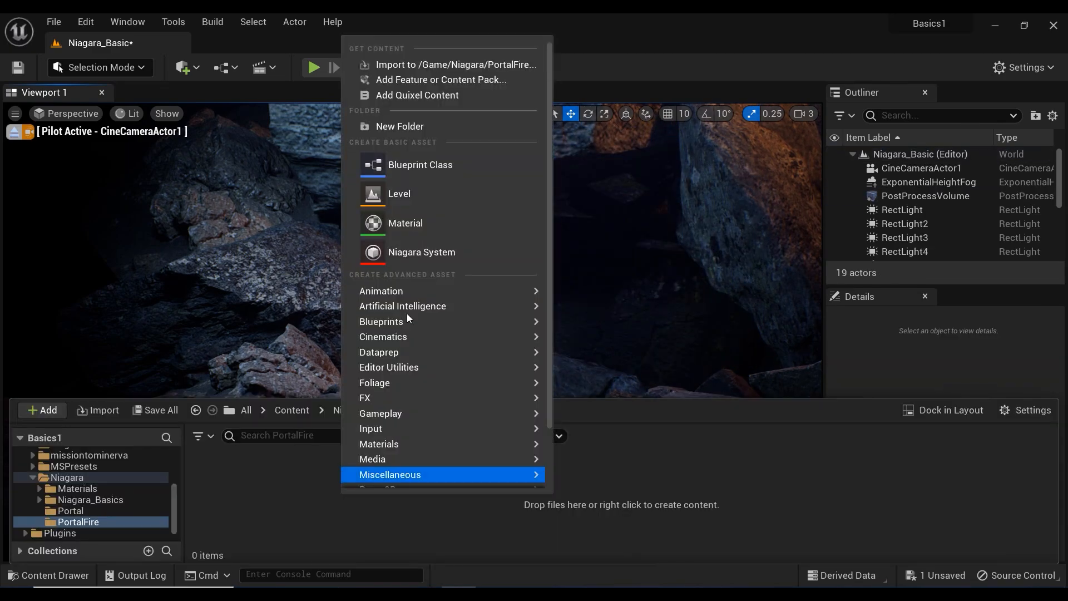
click(421, 252)
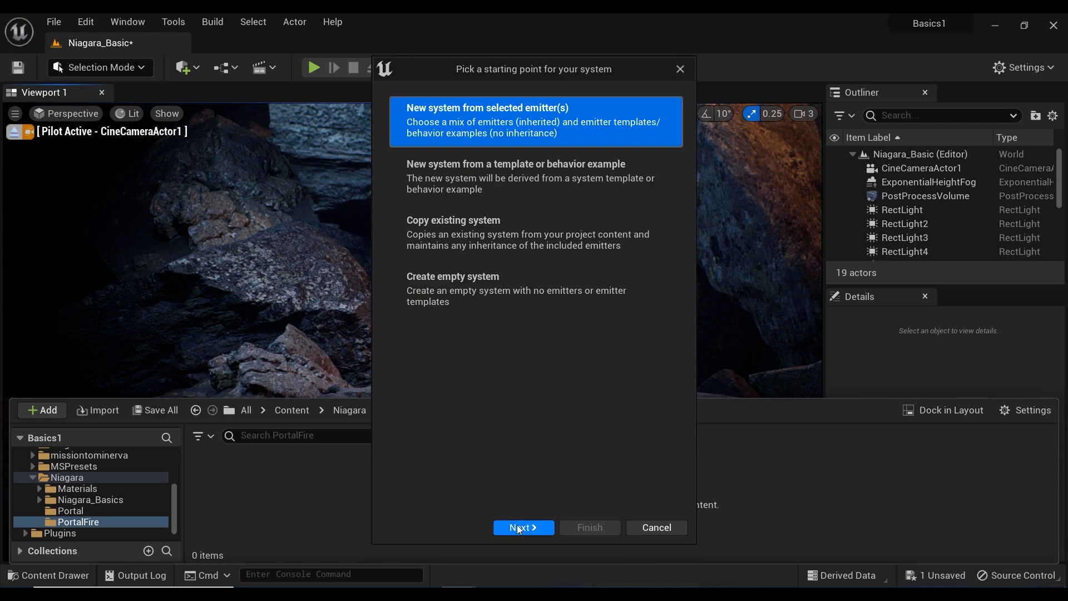
click(523, 530)
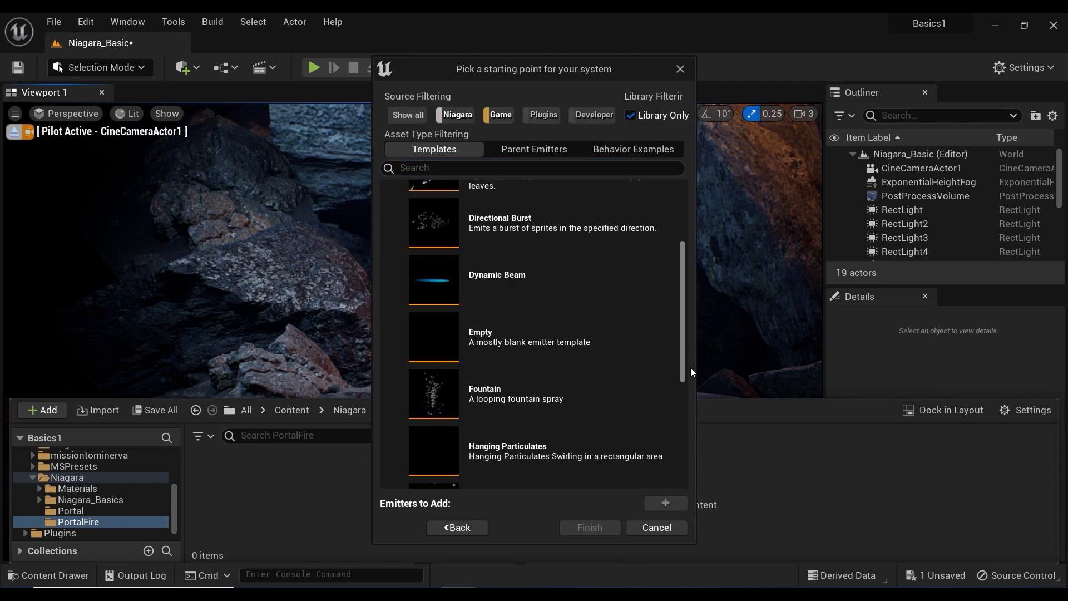
scroll(down, 3)
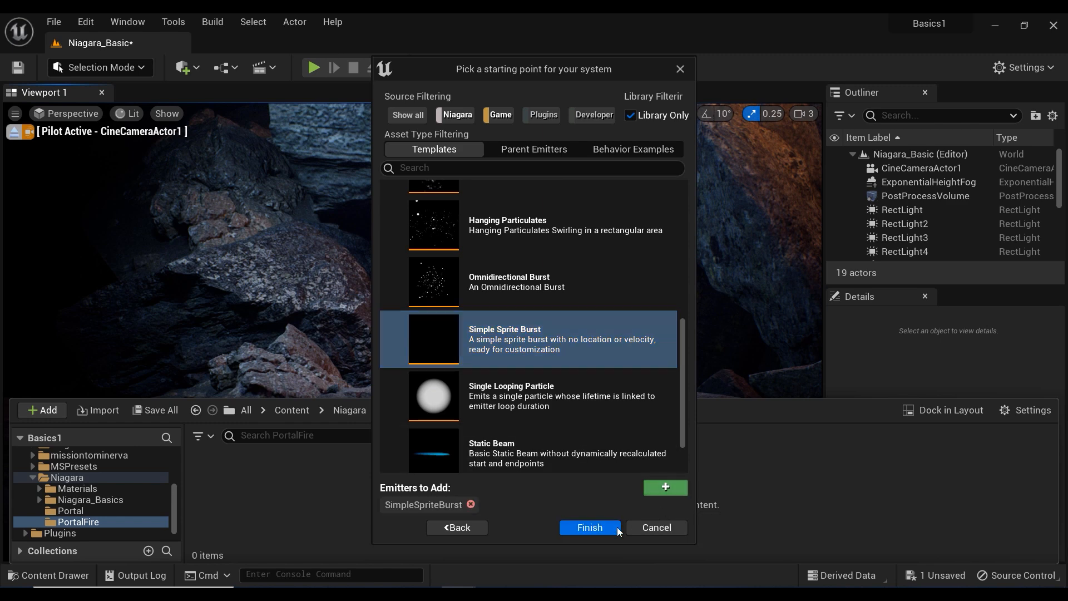
click(588, 531)
text(NS_PortalFire)
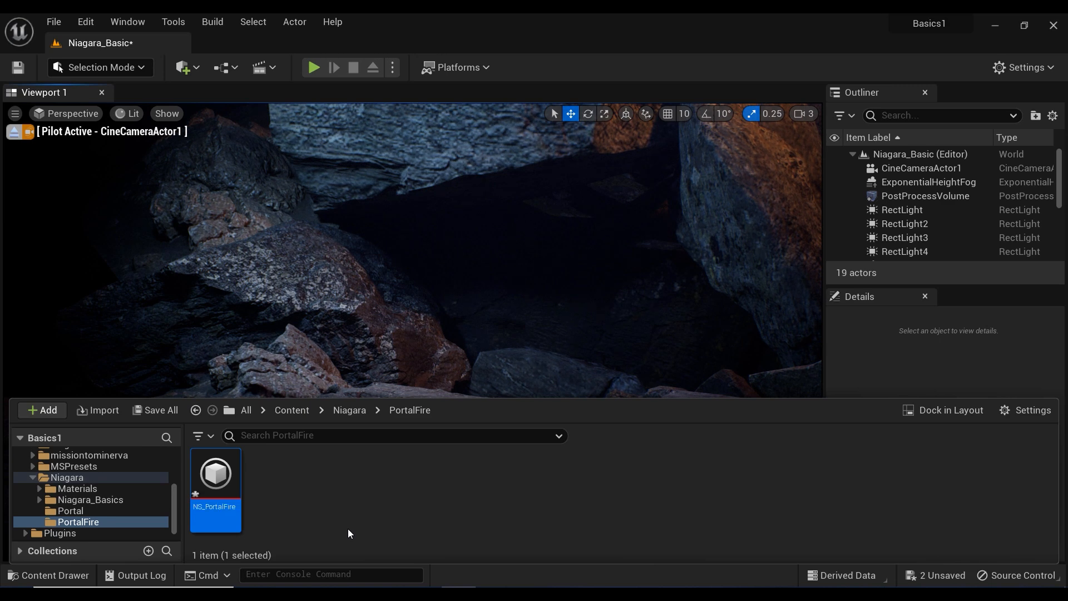
Step: Set the NS_PortalFire emitter to GPUCompute Sim with Fixed calculated bounds
double_click(214, 474)
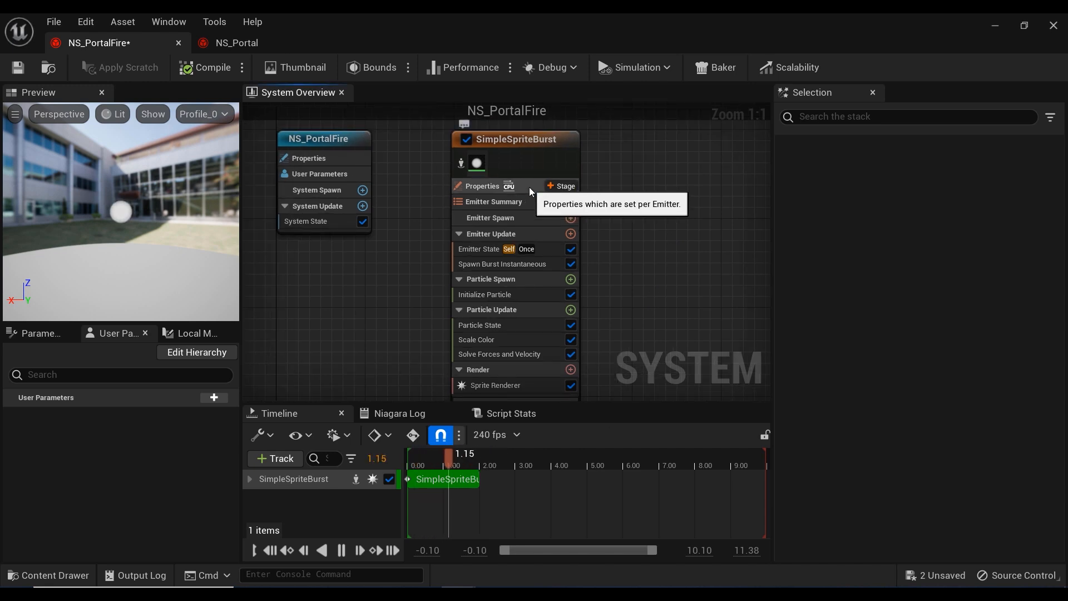
click(484, 186)
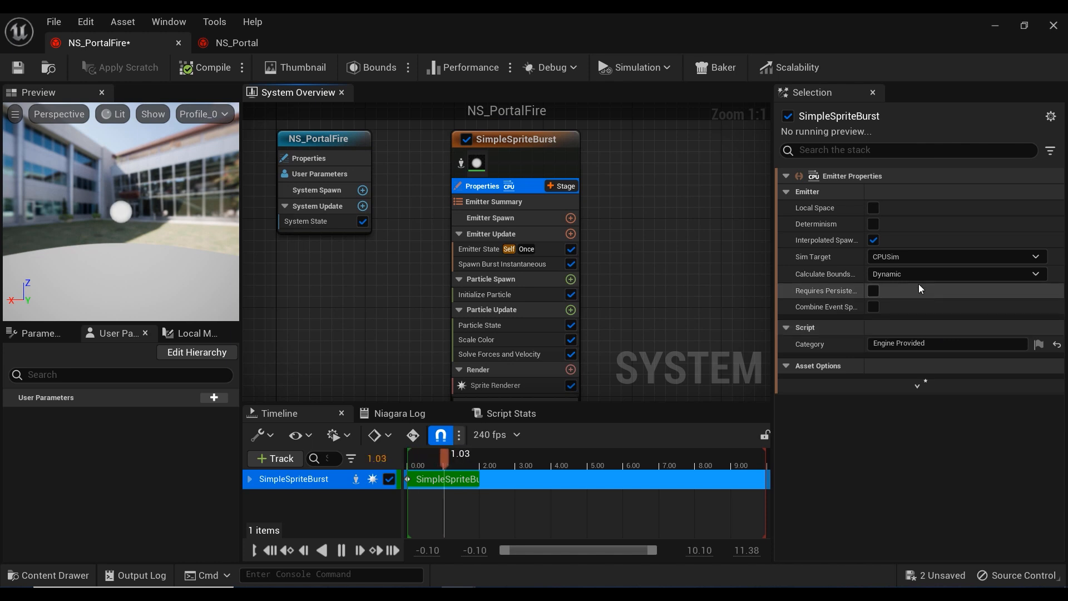
click(954, 257)
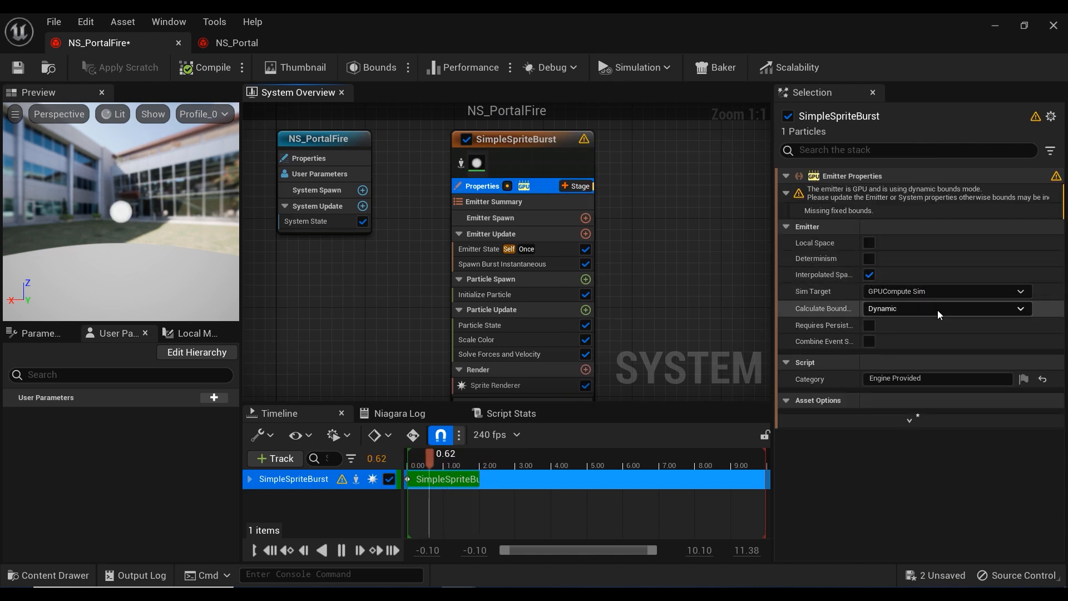
click(947, 309)
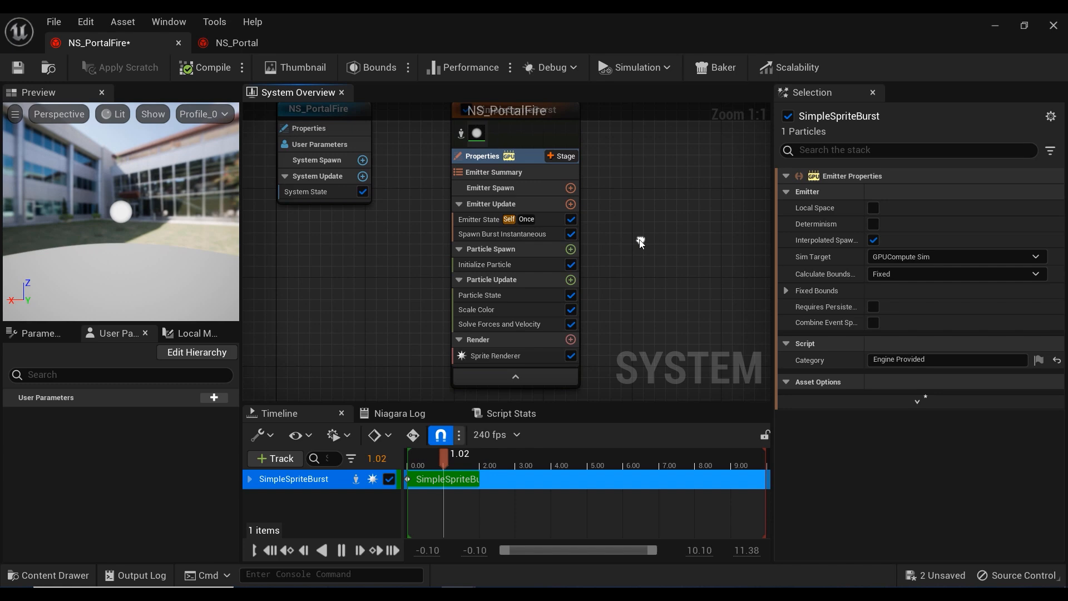
Step: Make the emitter loop infinitely and add a Spawn Rate of 15000 particles per second
click(478, 219)
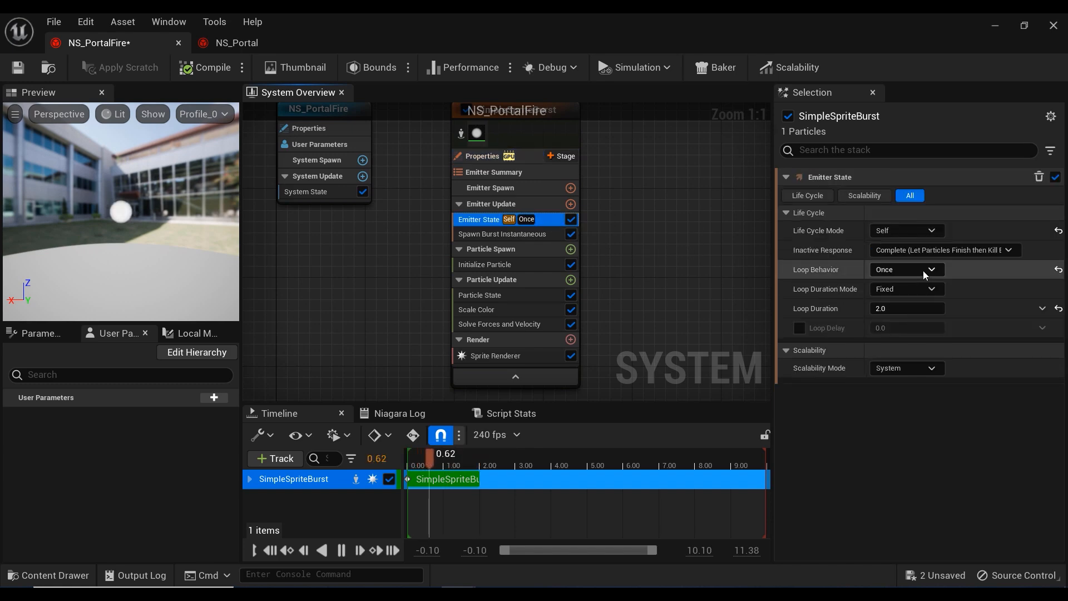
click(905, 270)
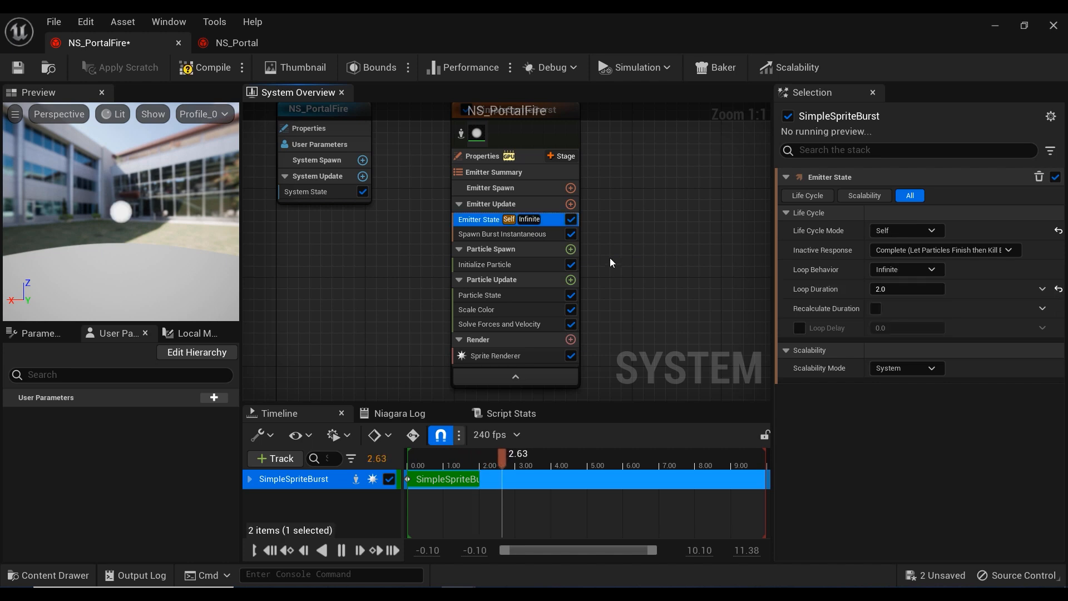
click(502, 234)
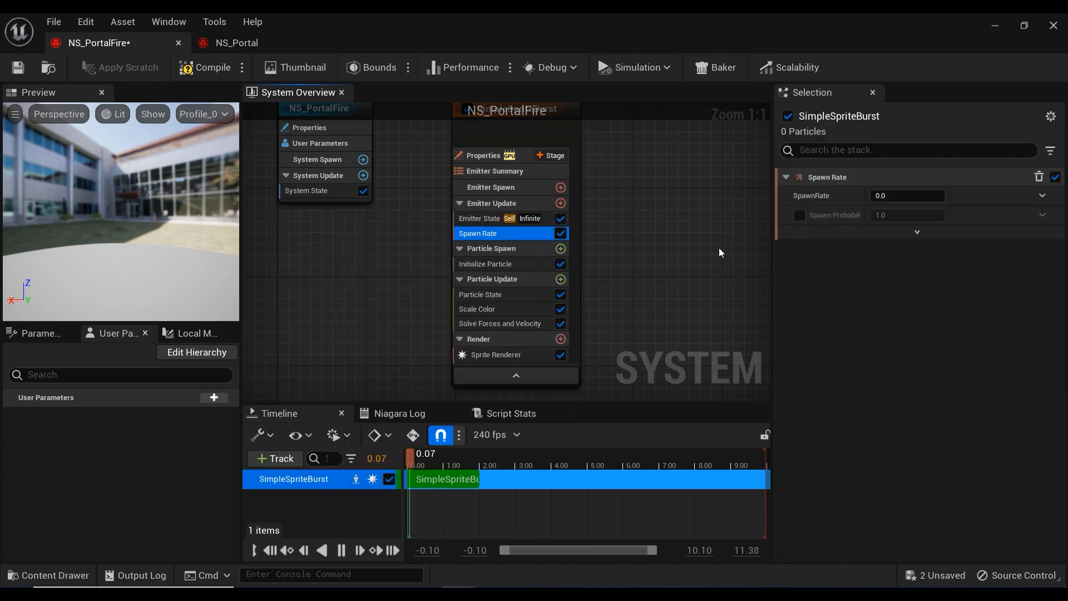
double_click(906, 196)
text(15000)
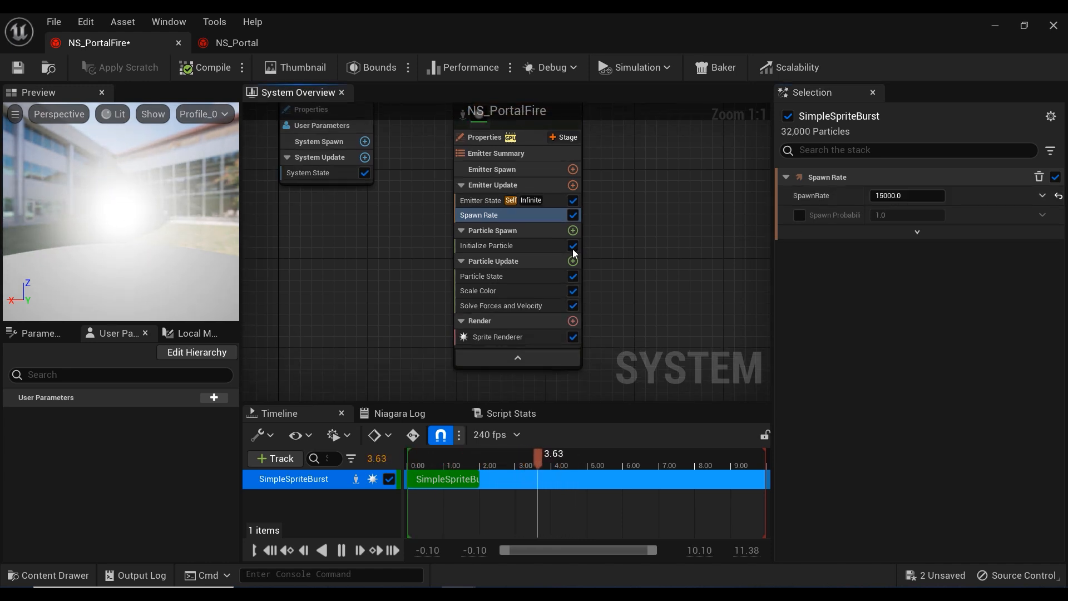
Step: Give particles a random lifetime between 0.7 and 2.0 in Initialize Particle
click(486, 245)
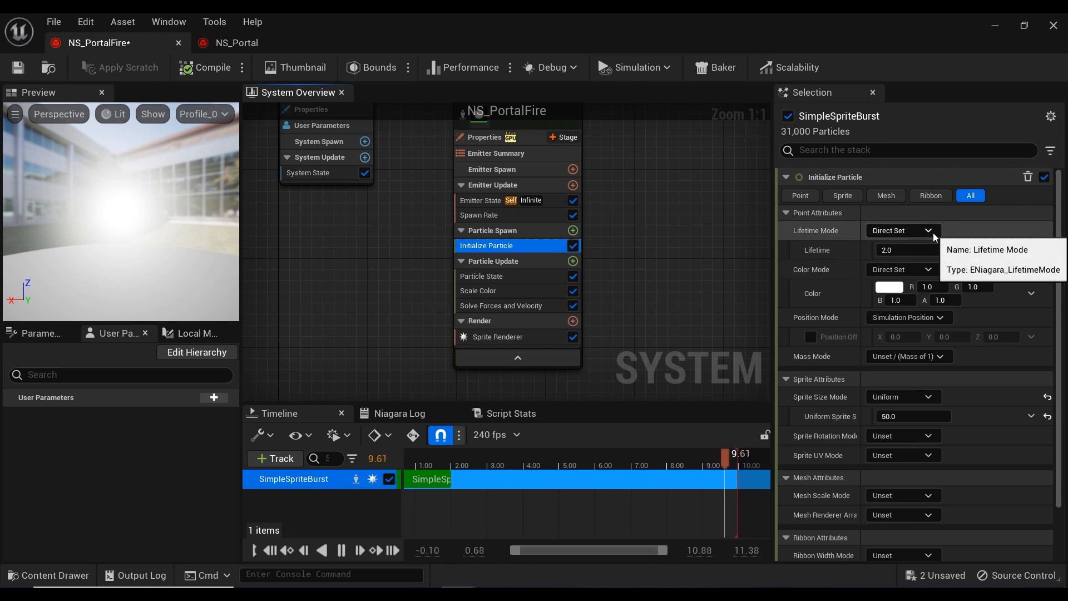
click(900, 230)
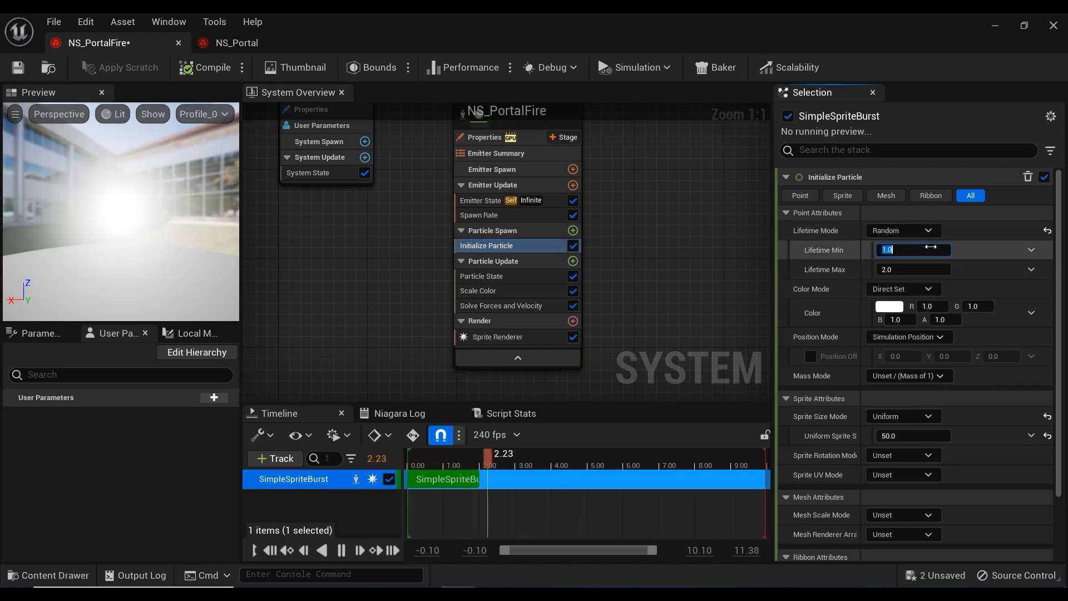
text(0.7)
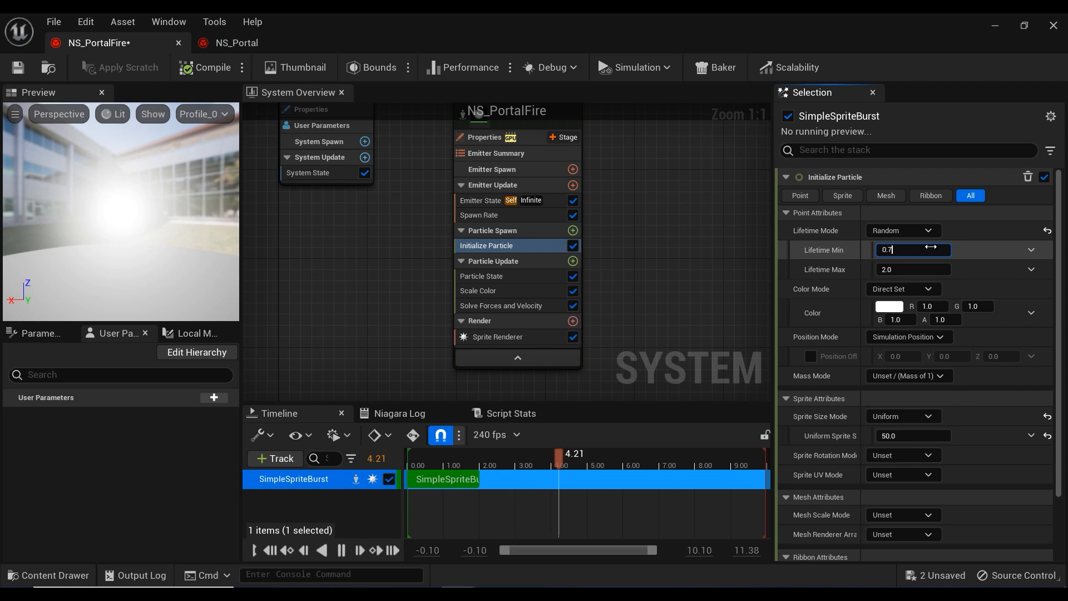
click(913, 270)
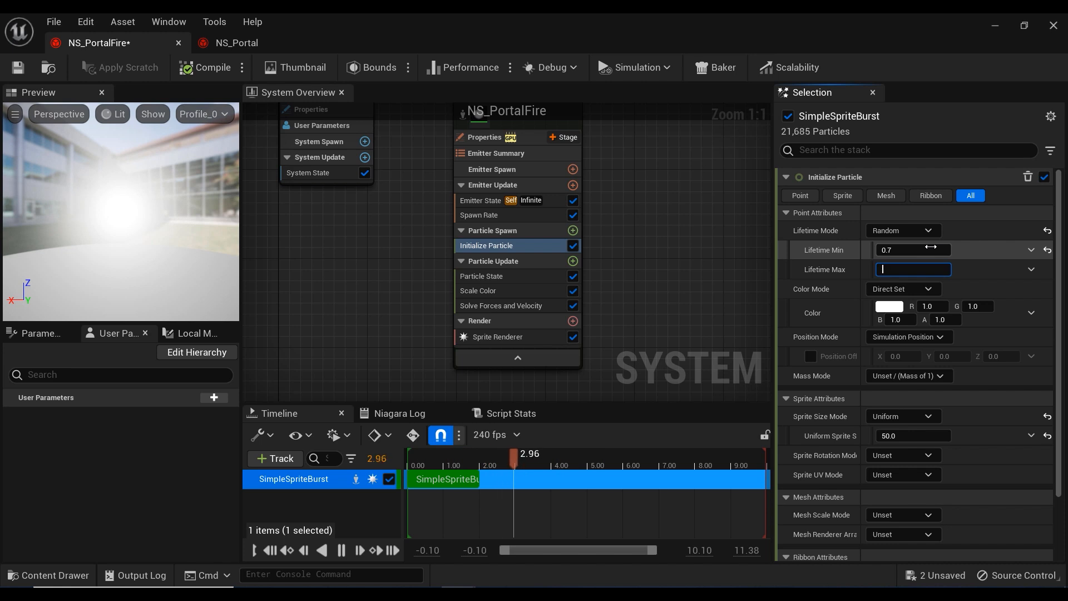
text(2.0)
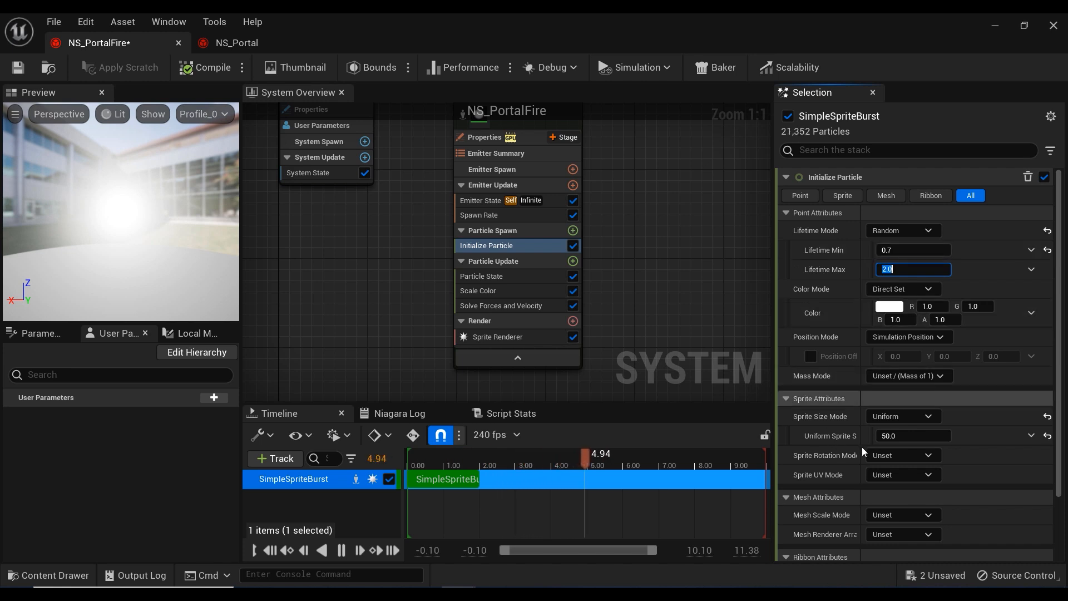
Step: Make the sprite size Random Uniform between 0.8 and 2.2
click(903, 416)
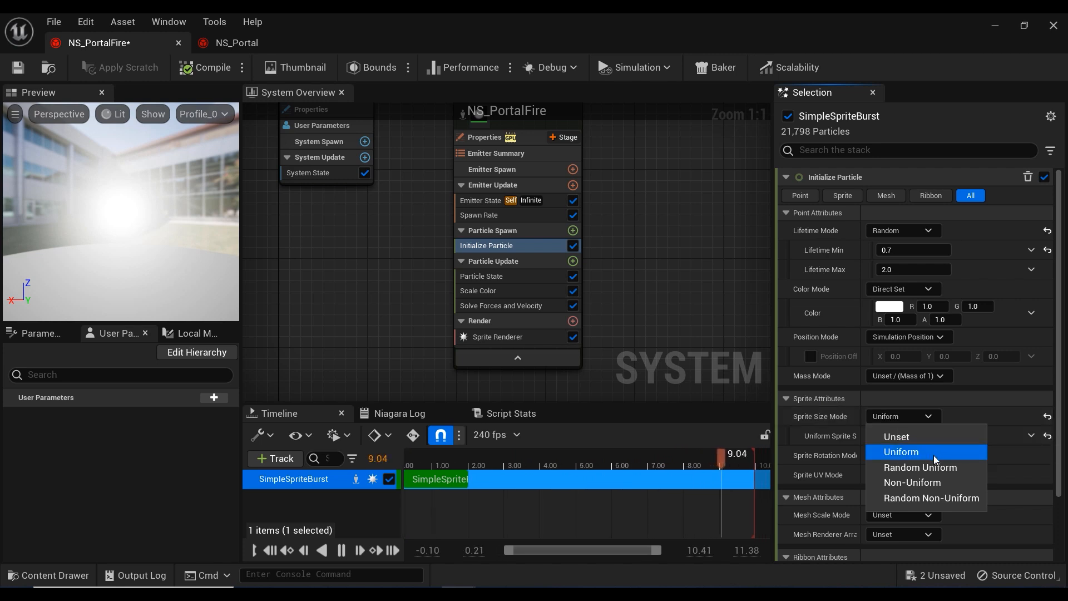
click(922, 468)
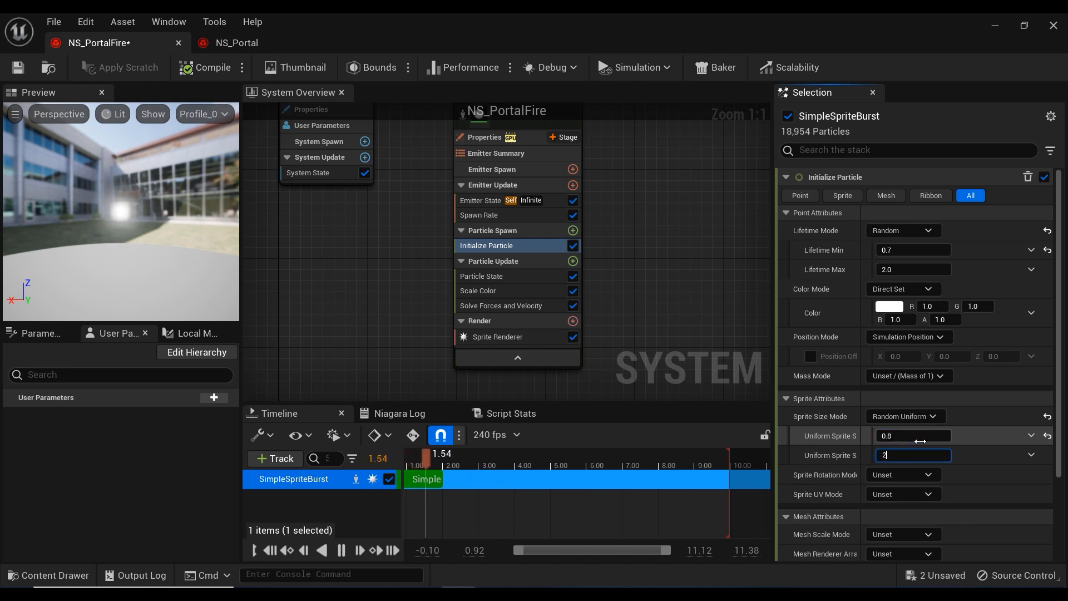
text(2.2)
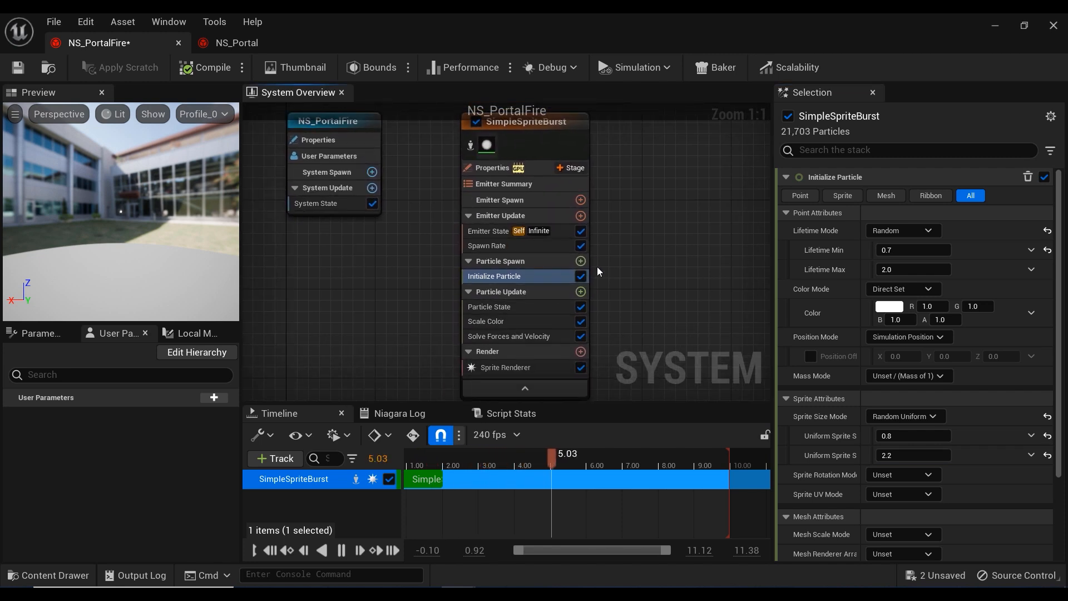
Step: Add a Shape Location torus spawn shape with large radius 110 and handle radius 1.0
click(581, 261)
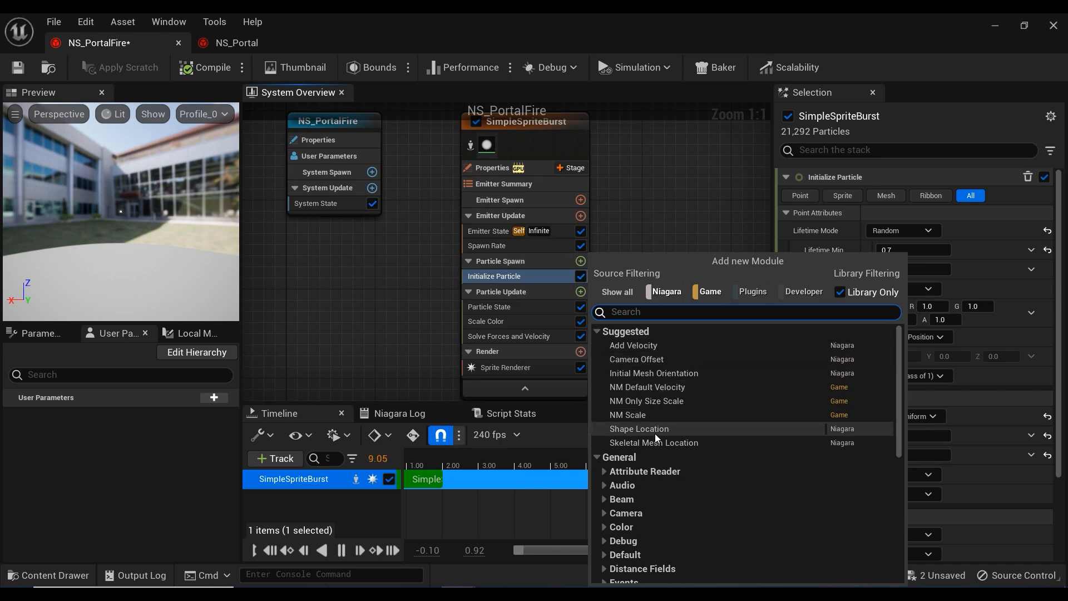
click(639, 428)
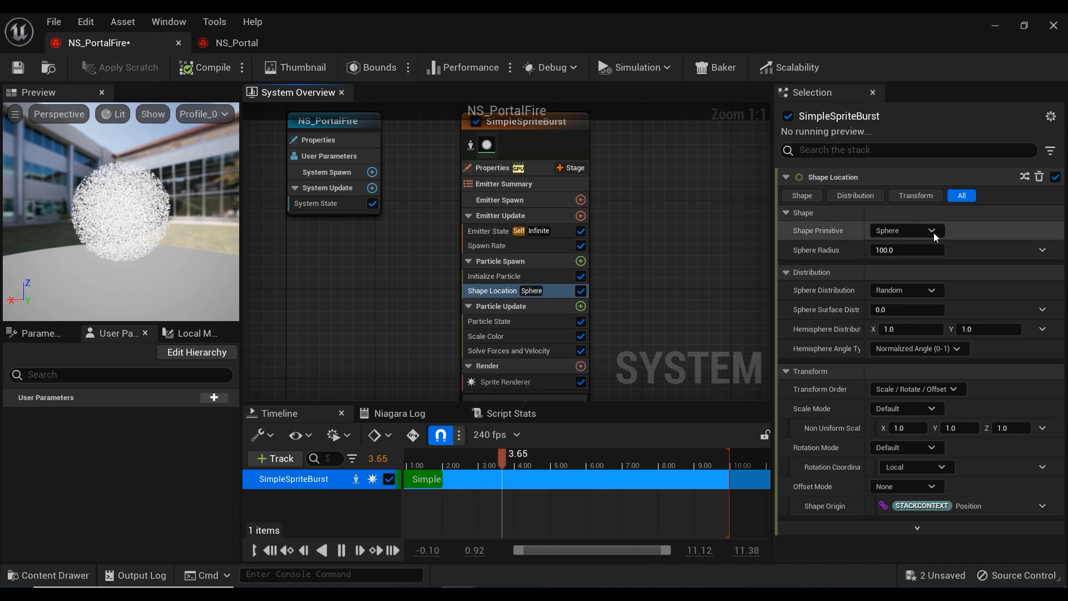
click(906, 231)
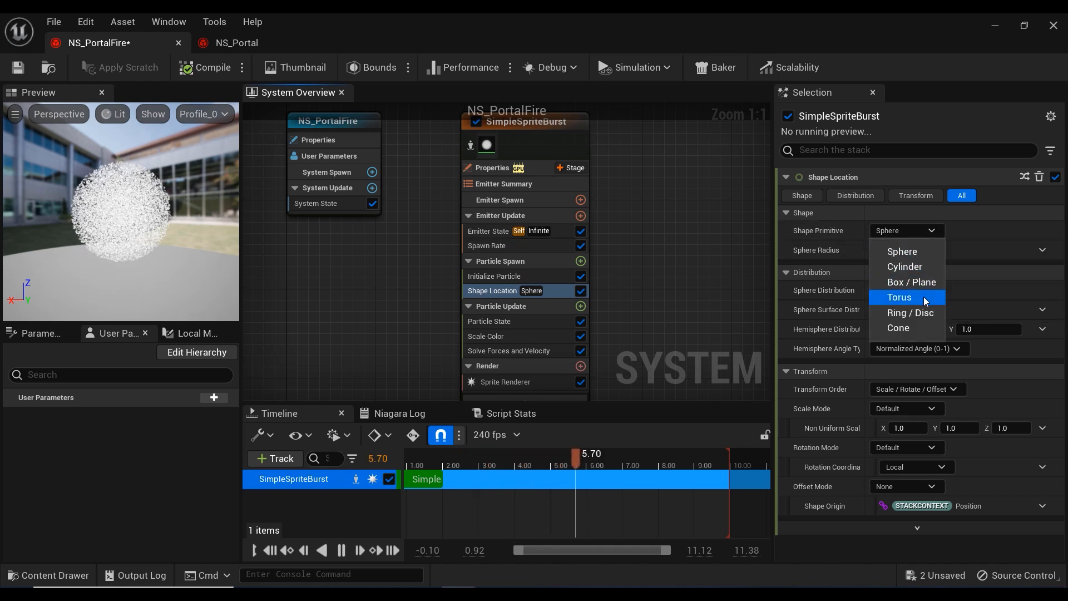
click(899, 297)
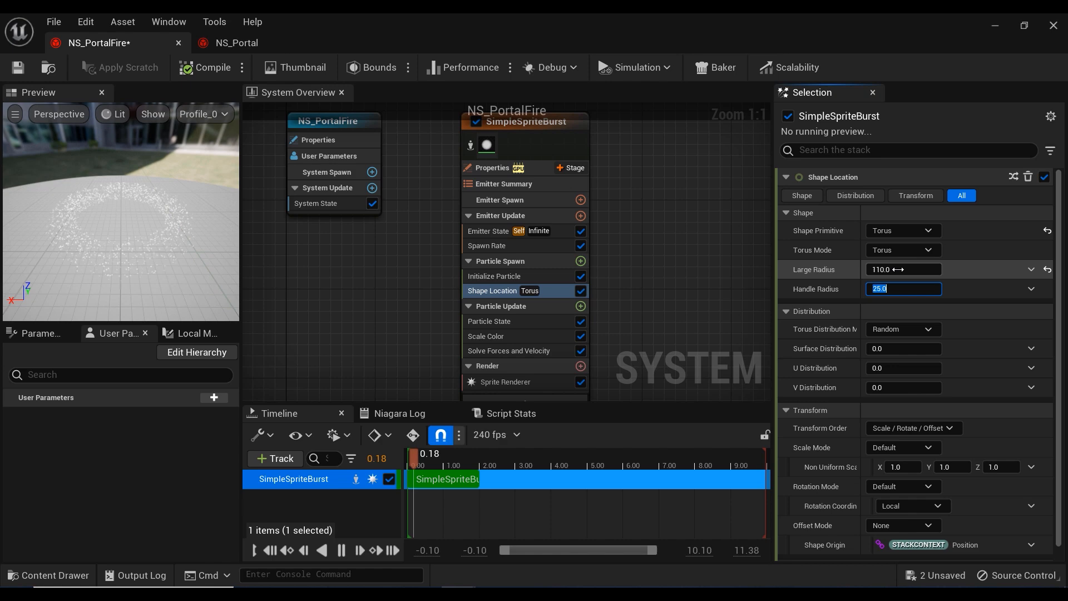
text(1.0)
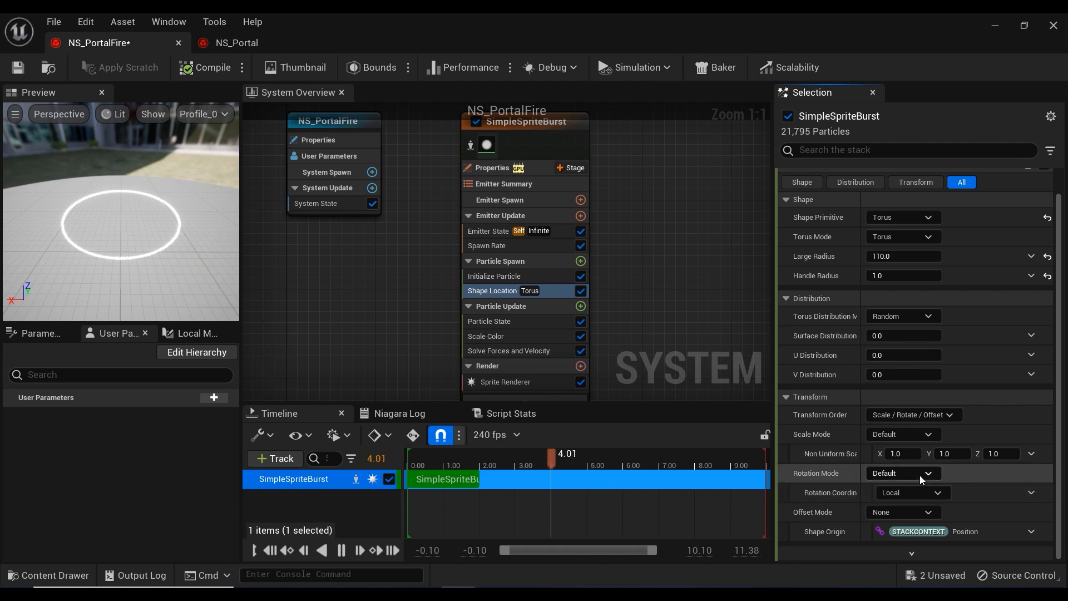
Step: Set the torus shape's Rotation Mode to Axis Angle
click(900, 473)
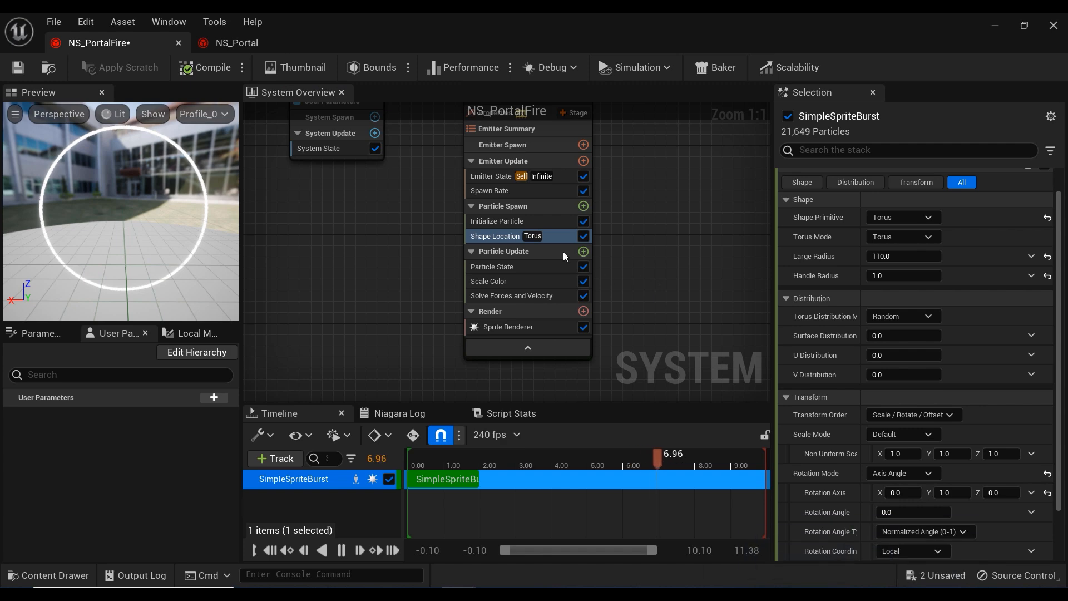
Step: Set the initial particle colour to a bright HDR orange (R 15, G about 5.87, B 0)
click(497, 221)
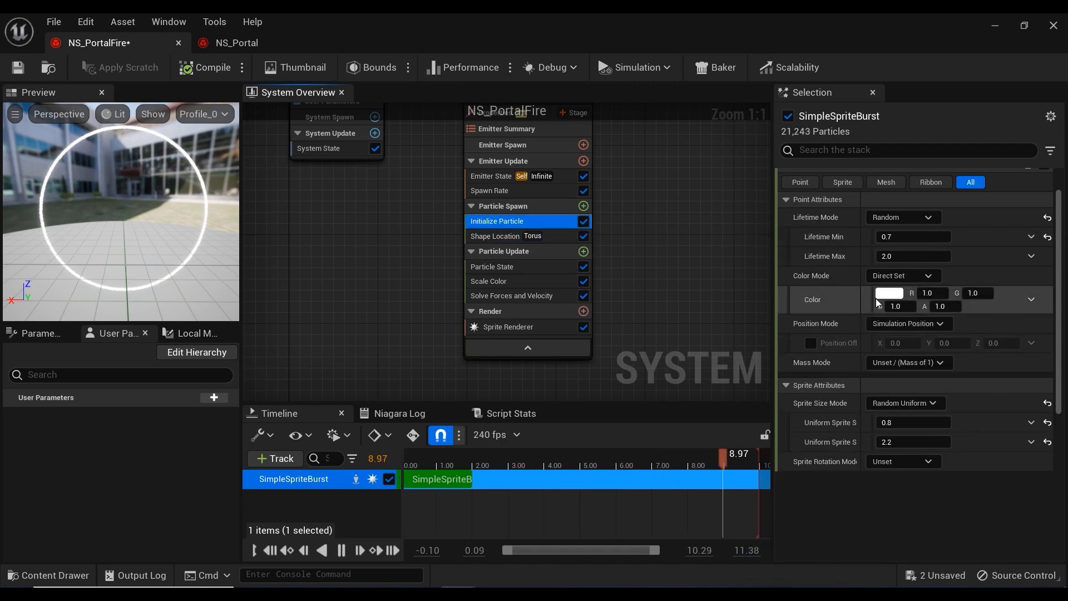
click(889, 293)
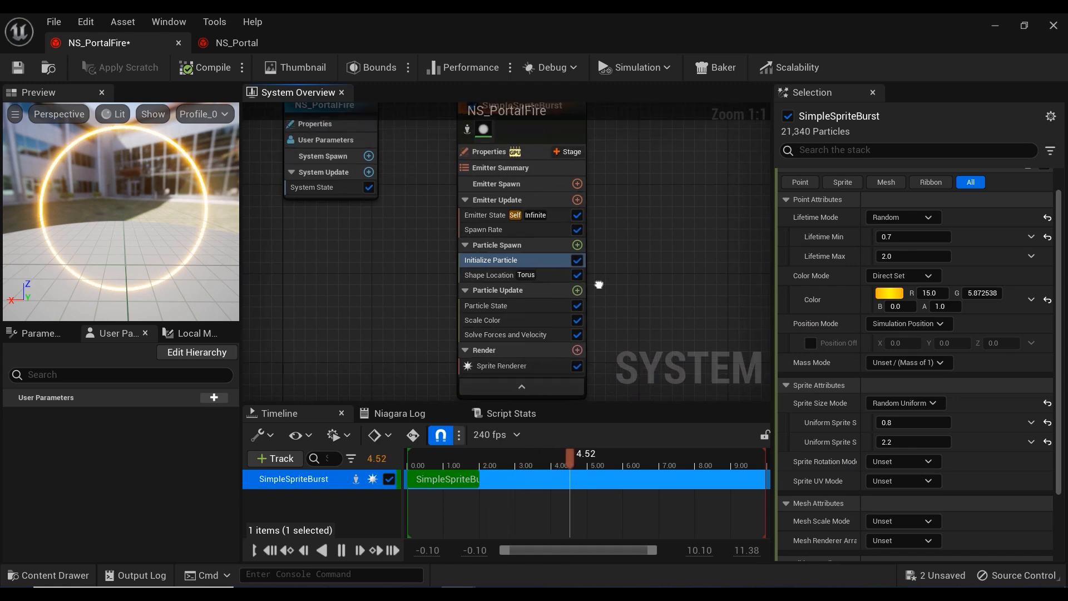
Step: Add a Curl Noise Force with random strength 800–1500 and frequency 10
click(574, 290)
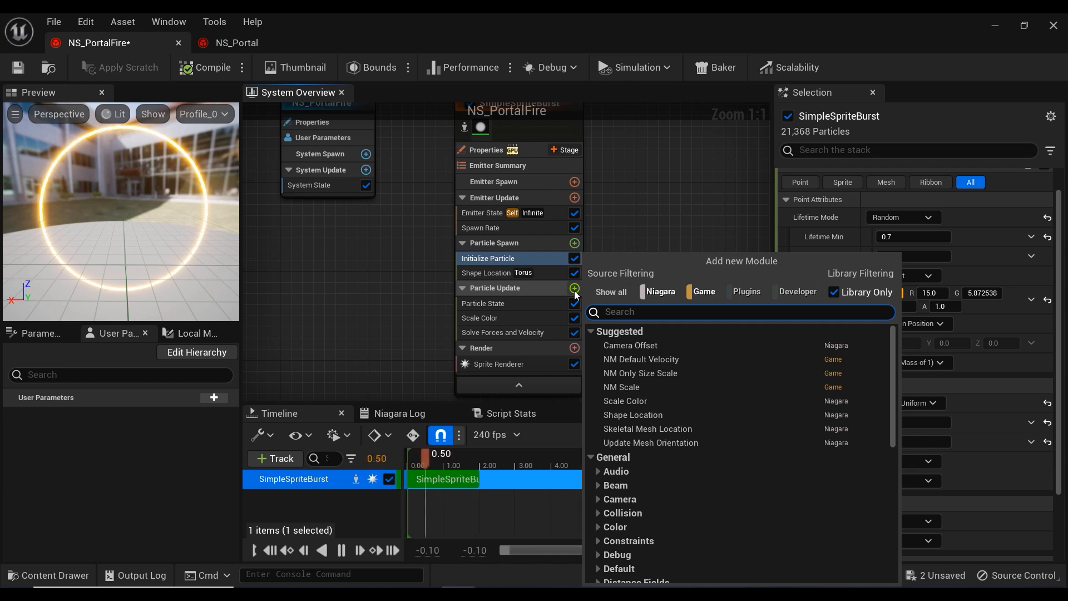
text(curl)
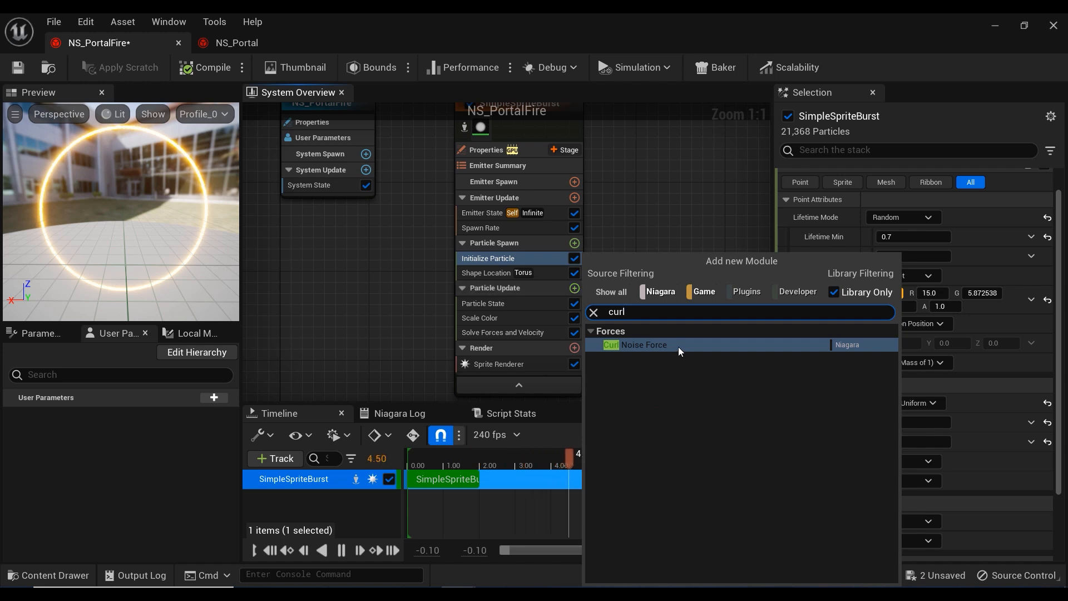
click(636, 345)
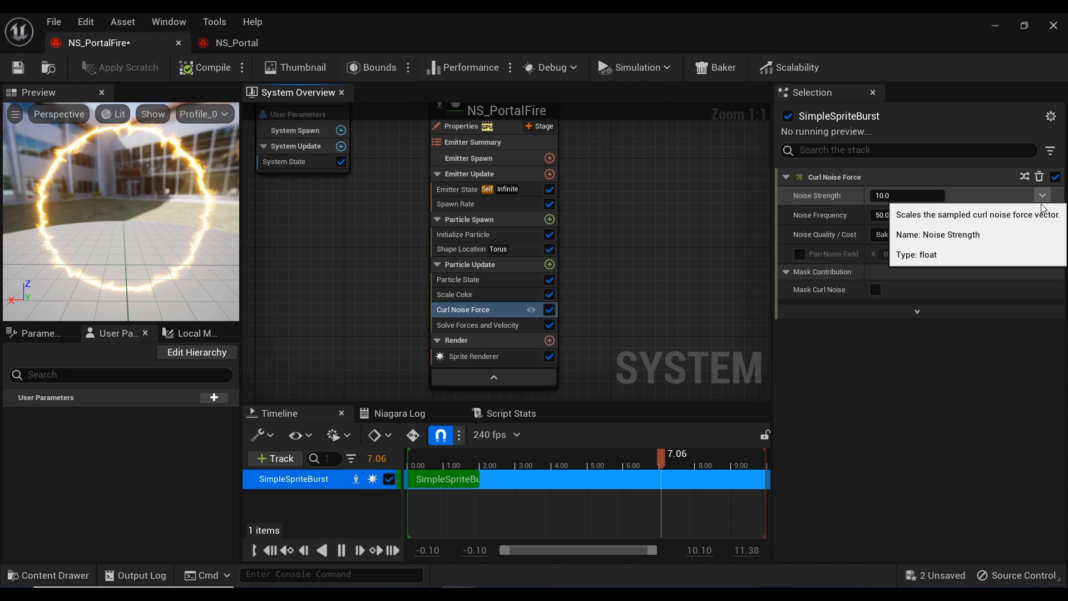
click(1042, 196)
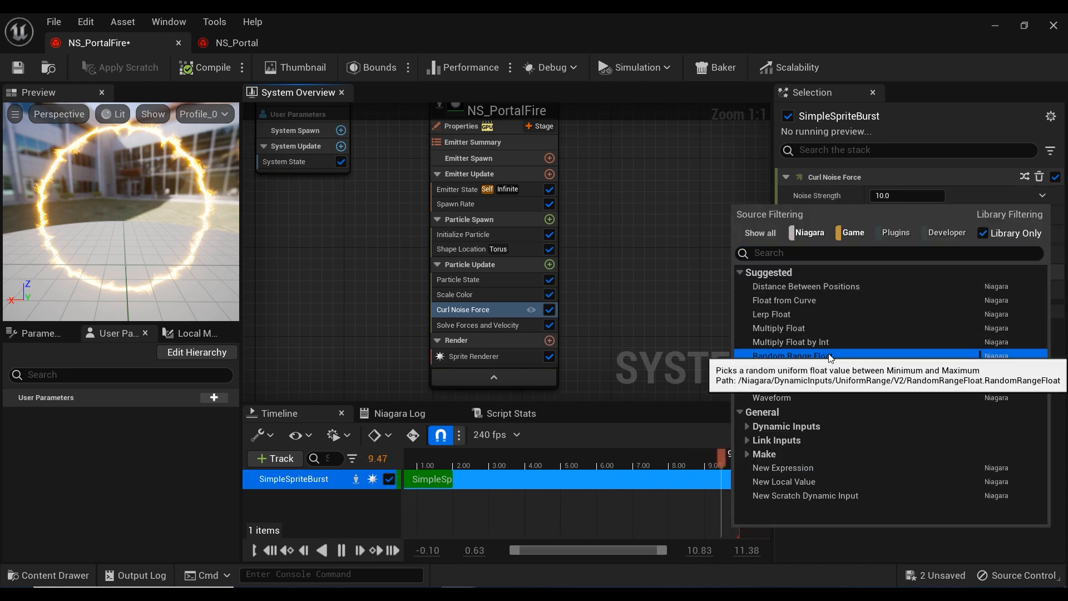
click(790, 356)
text(800)
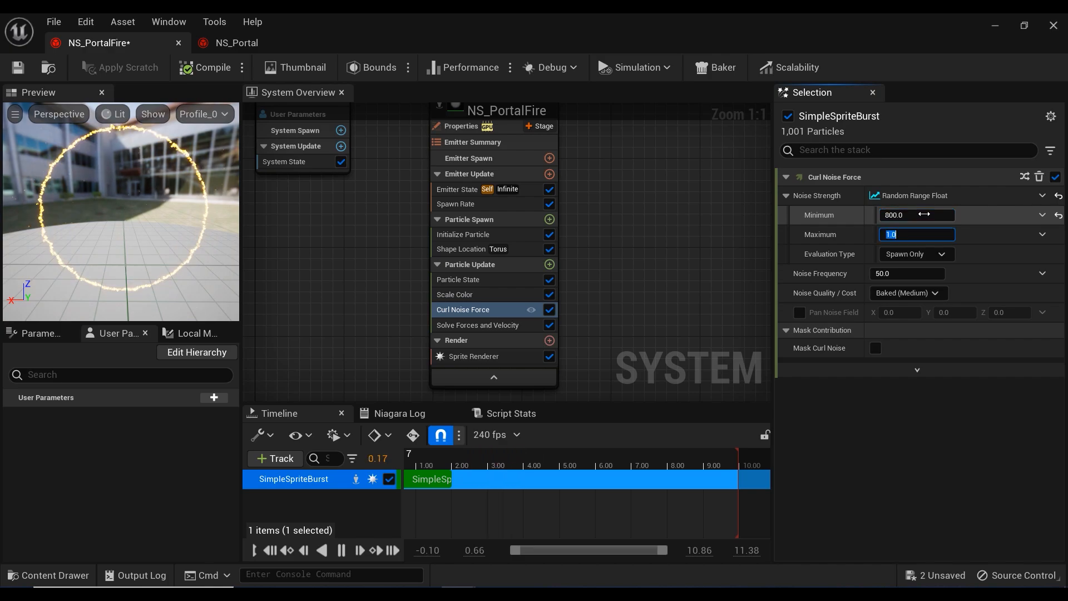
text(1500)
click(909, 273)
text(10)
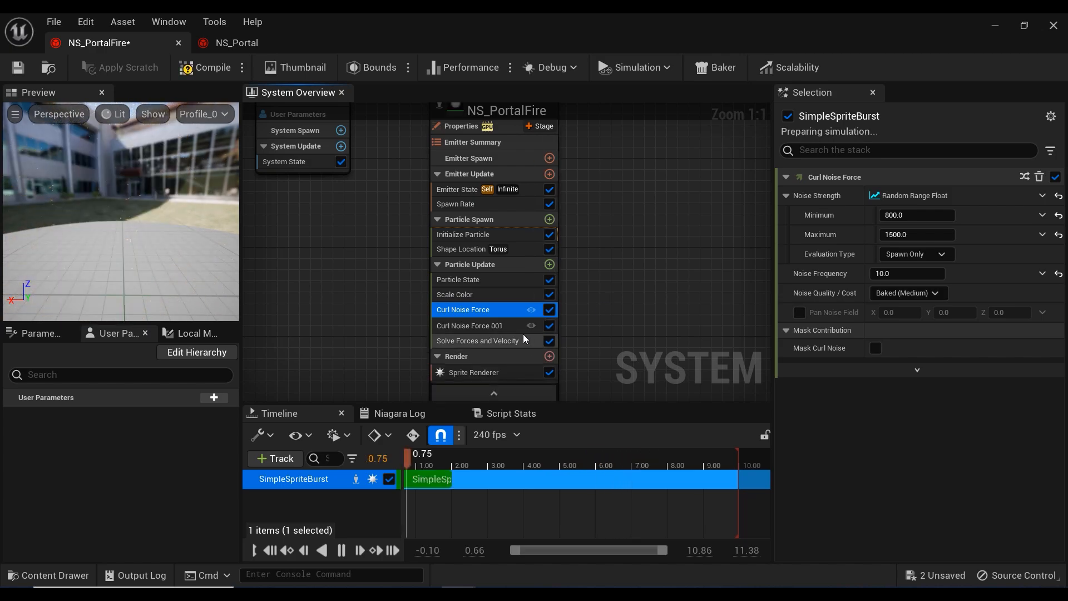
Step: Give the duplicate Curl Noise Force 001 a random strength range of 200–2000
click(468, 325)
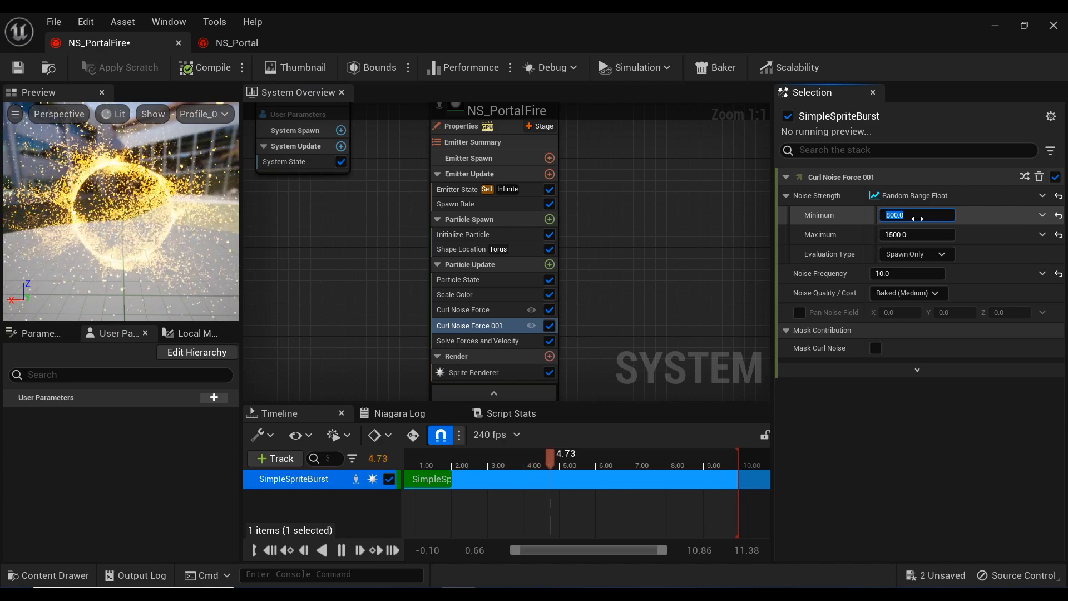
text(200)
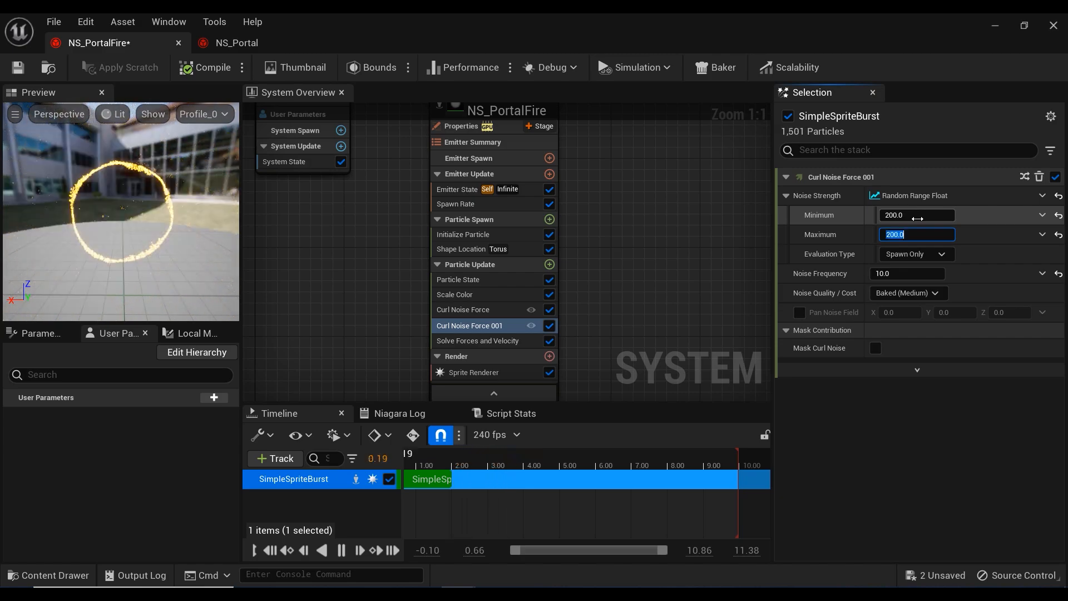
text(2000.0)
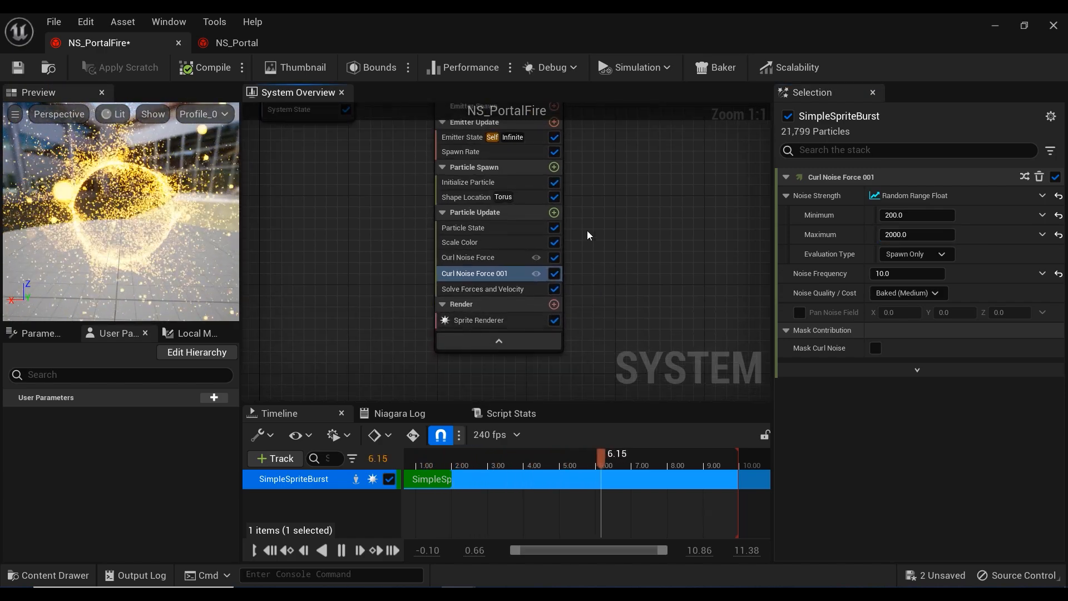
Step: Add a Vortex Velocity module with a random velocity amount between 1200 and 3200
click(555, 212)
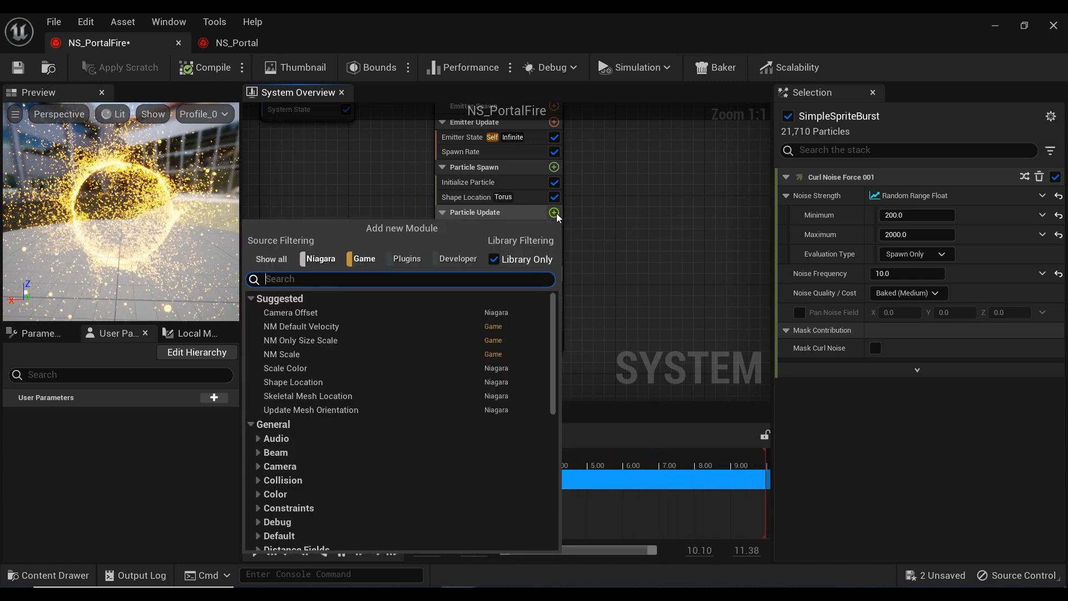
text(vo)
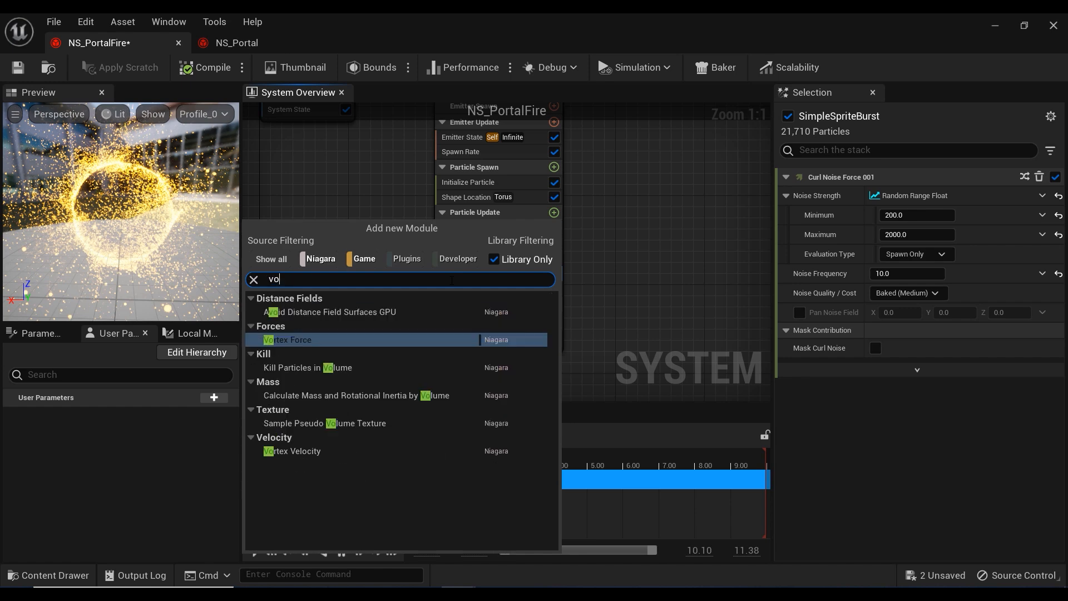
text(rtex)
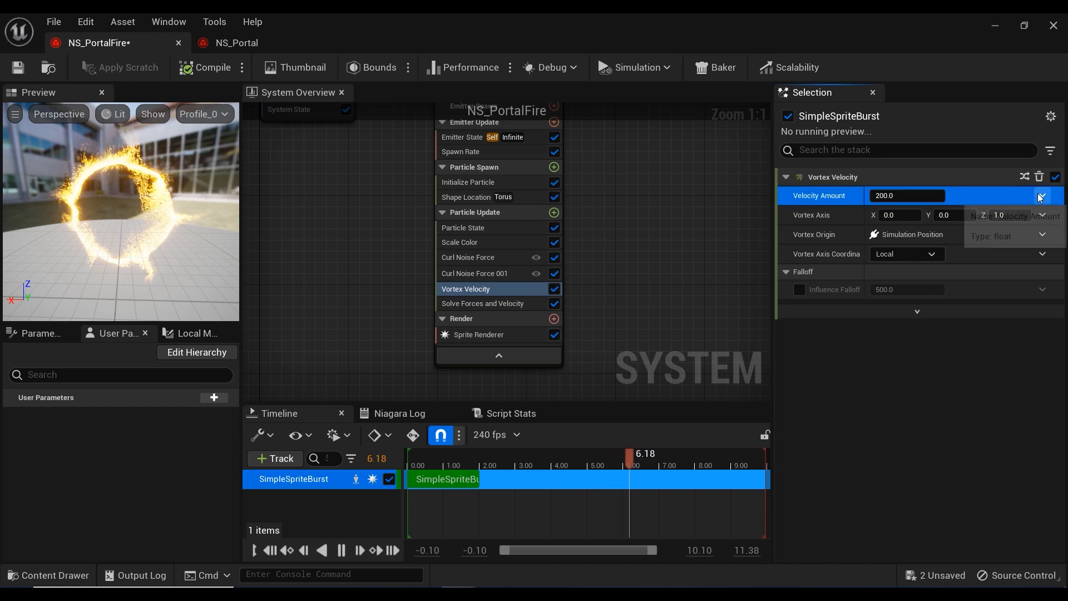
click(1039, 196)
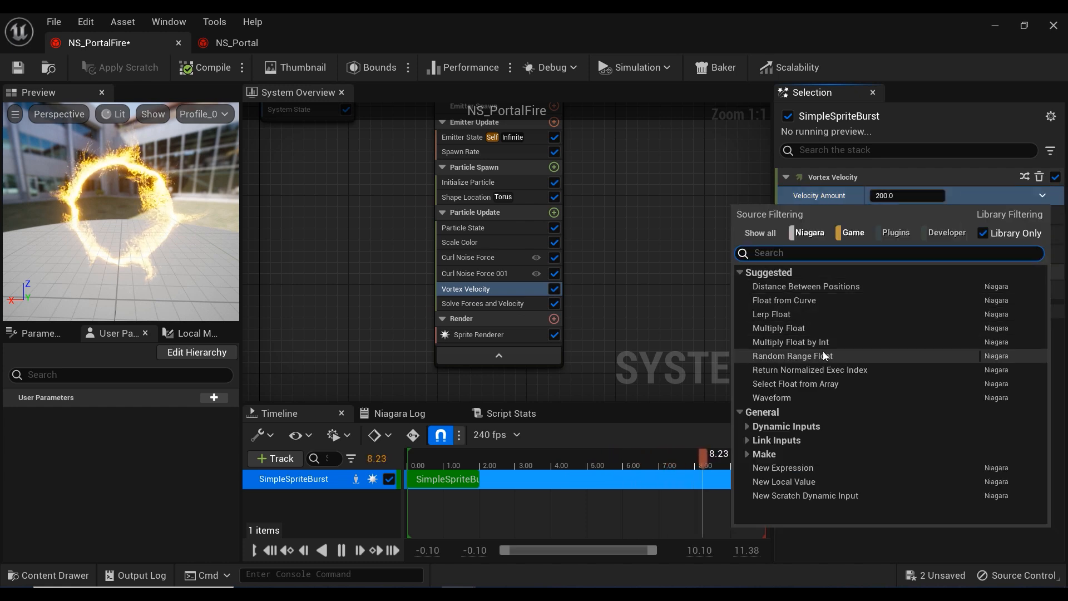
click(792, 356)
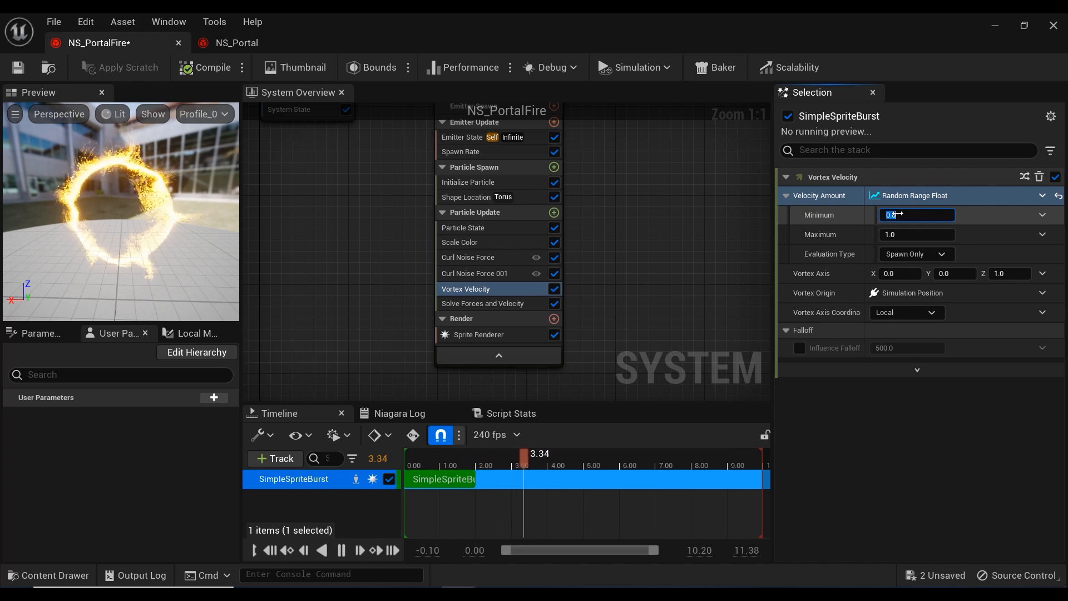
text(900)
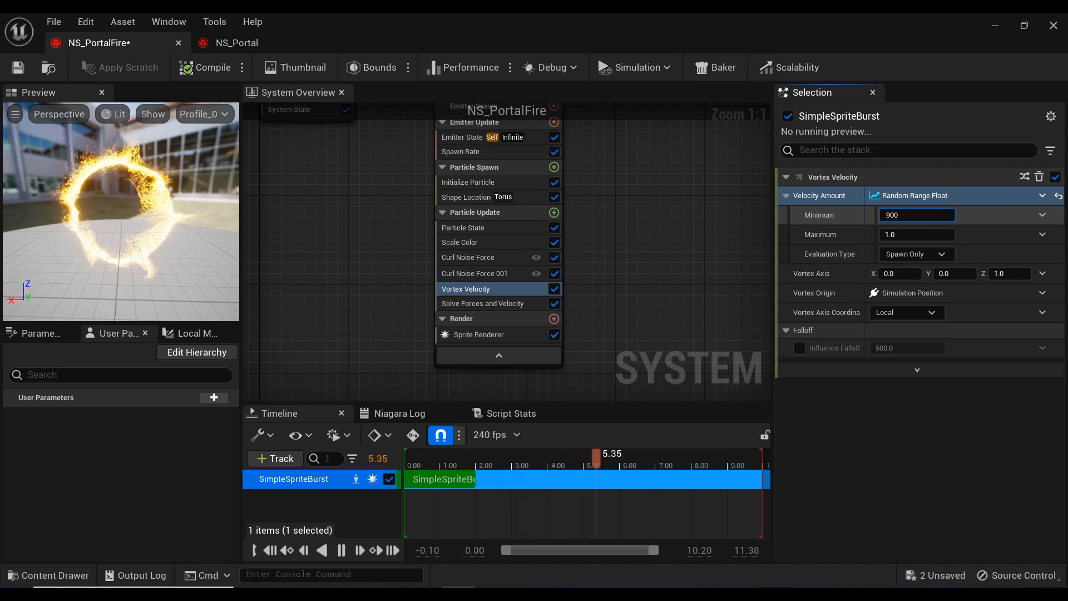
click(916, 235)
text(1800)
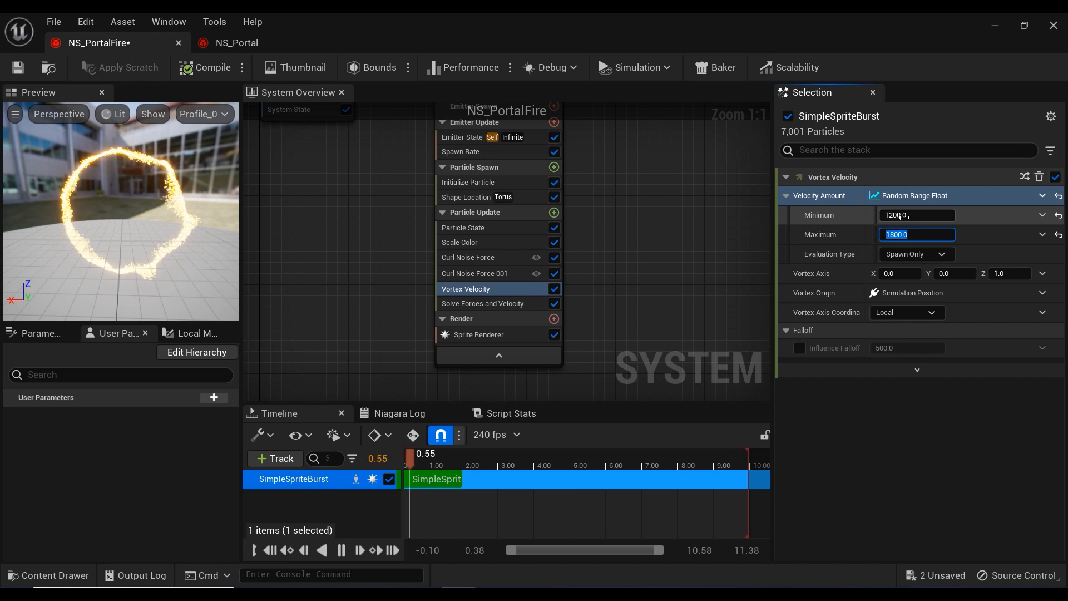
text(3200.0)
text(point)
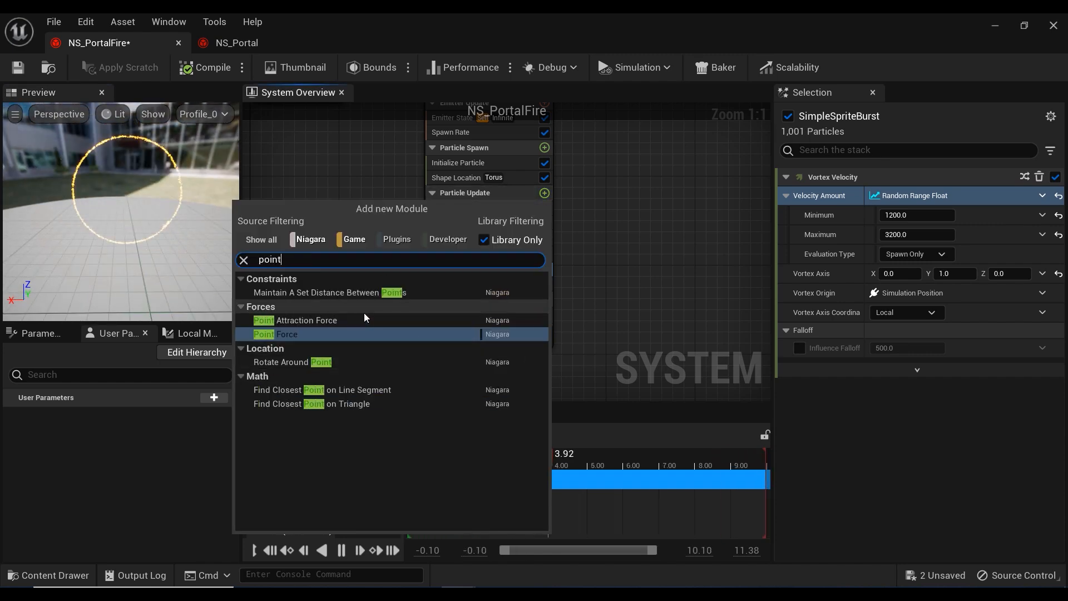
Step: Add a Point Attraction Force with random strength 100–160 and attraction radius 250
double_click(295, 323)
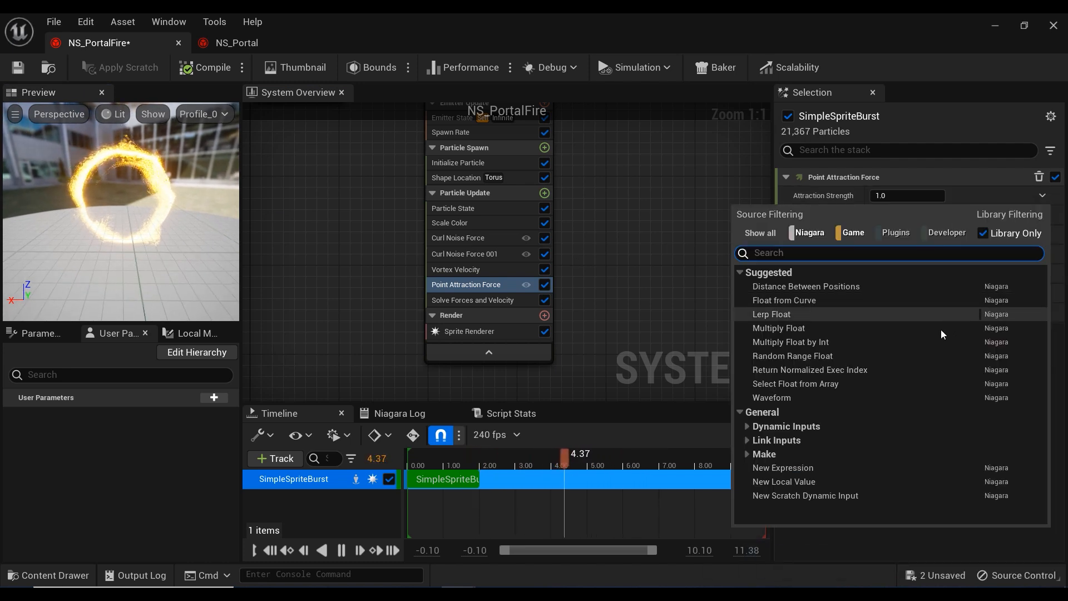
click(793, 357)
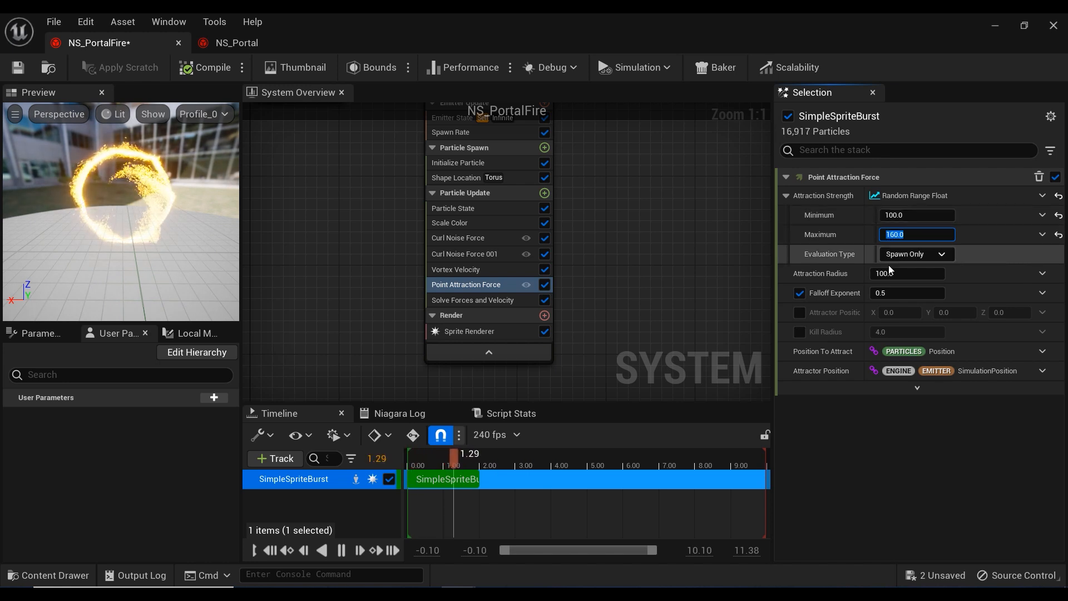
click(906, 274)
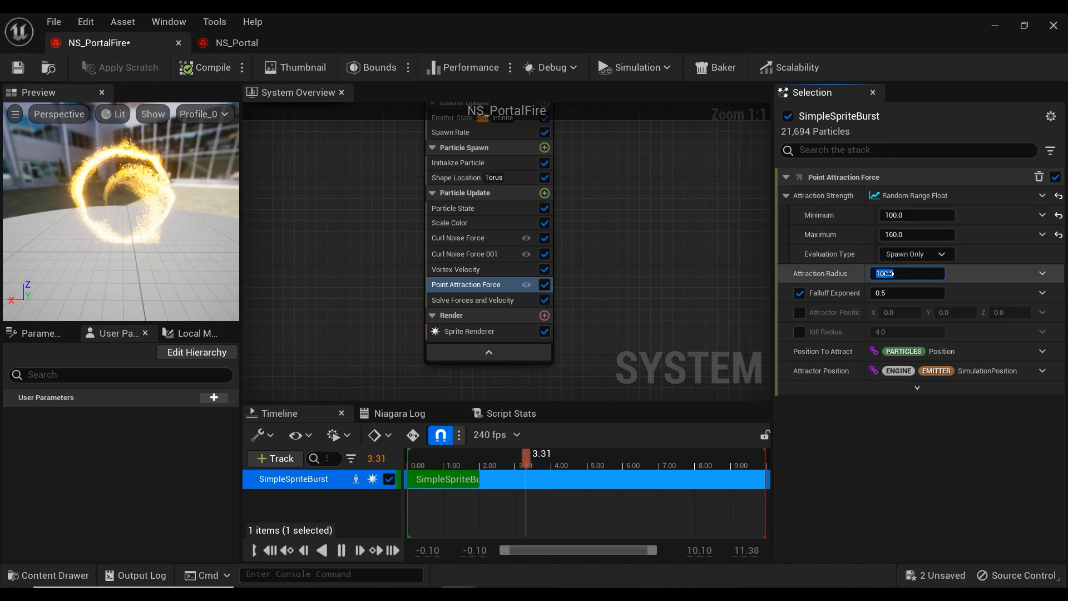
text(300)
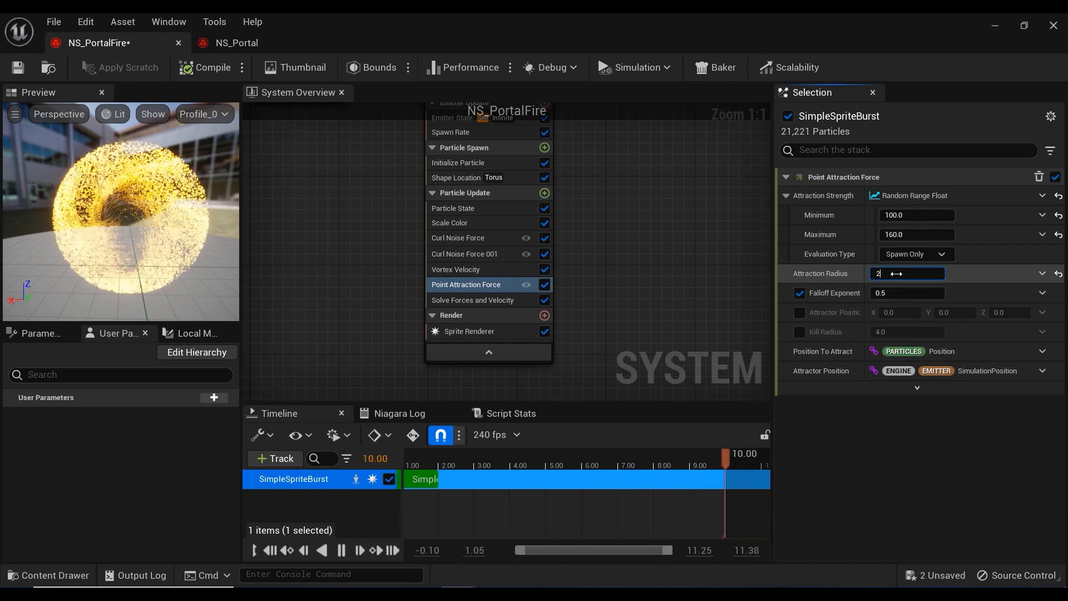
text(250.0)
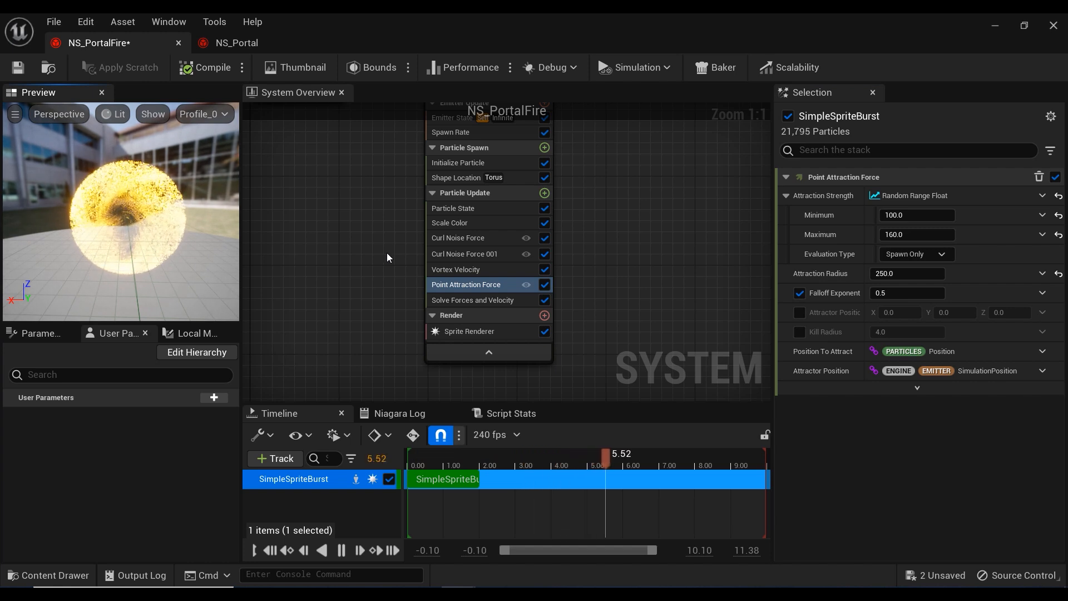
Step: Set Curl Noise Force 001's Noise Strength Minimum to 900
click(457, 237)
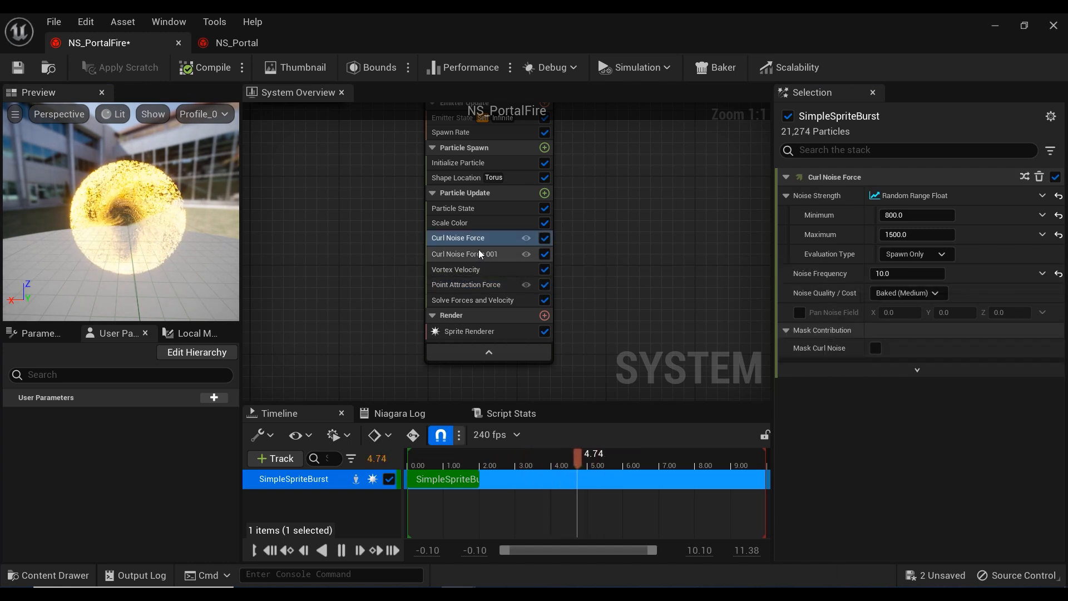
click(465, 254)
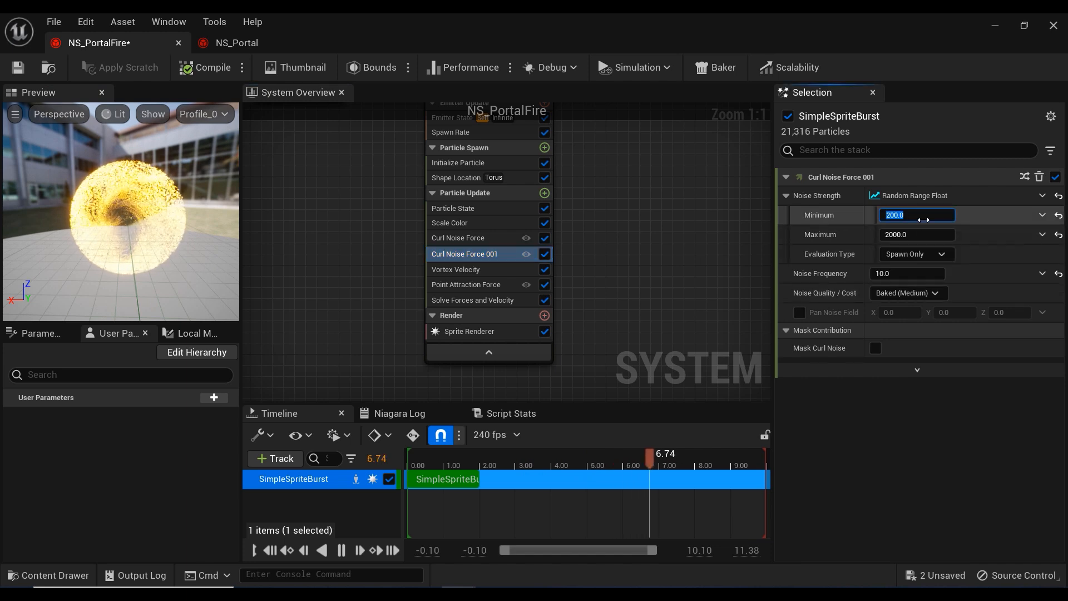
text(900)
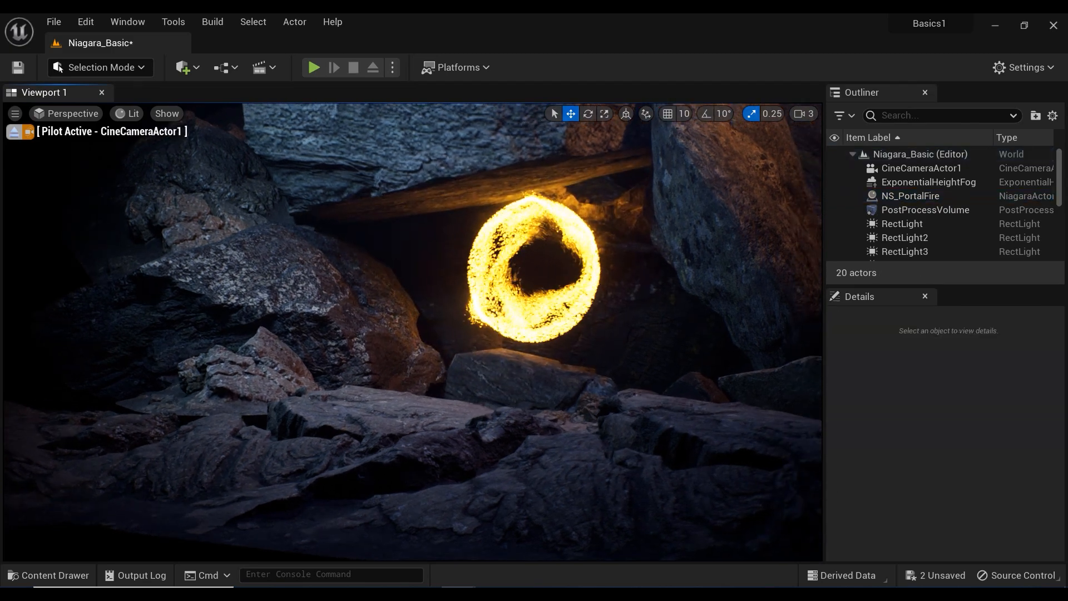
Step: Preview NS_PortalFire through the cine camera in the Niagara_Basic level viewport
click(909, 196)
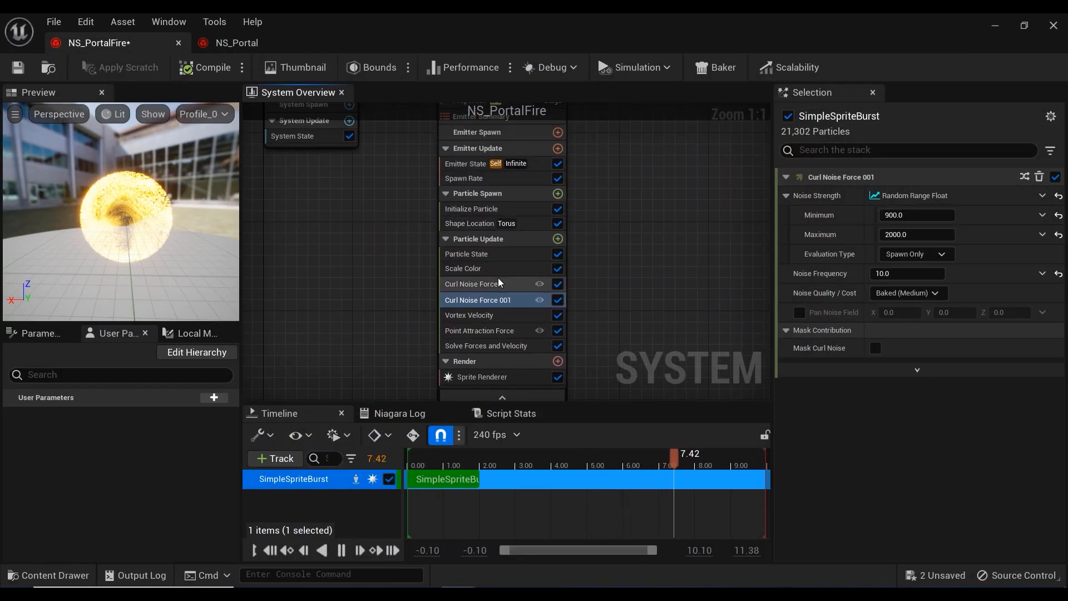
Step: Enable Pan Noise Field on Curl Noise Force 001, leaving pan values at 0
click(470, 284)
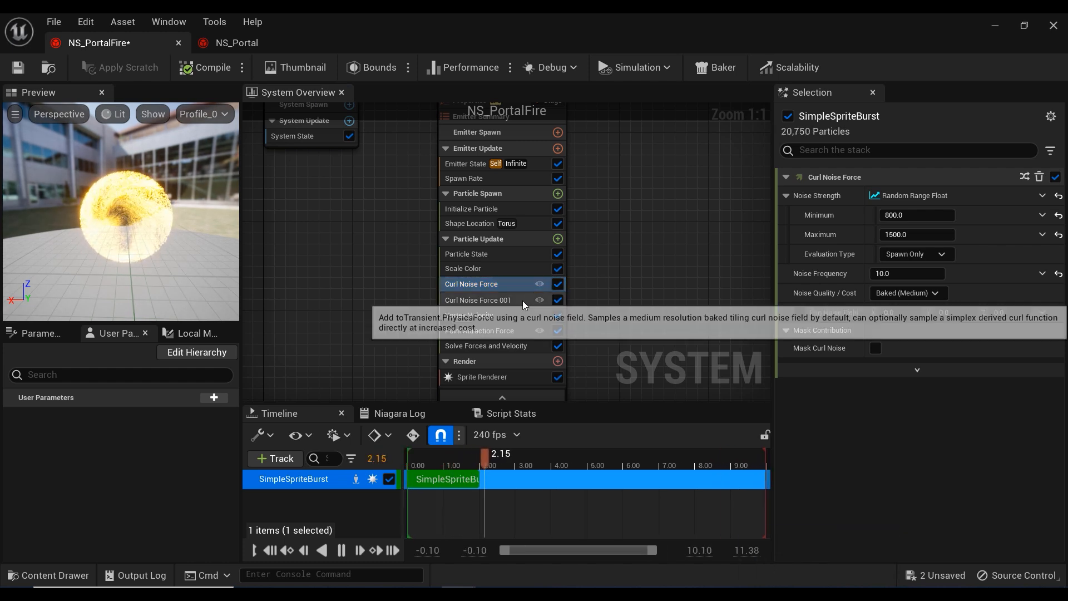
click(477, 300)
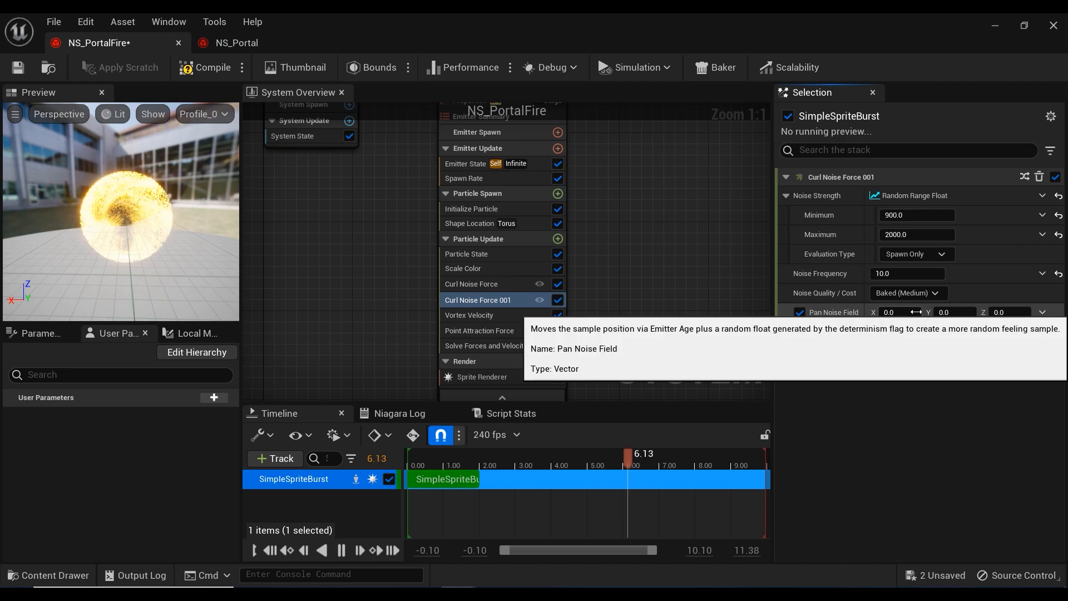
click(900, 312)
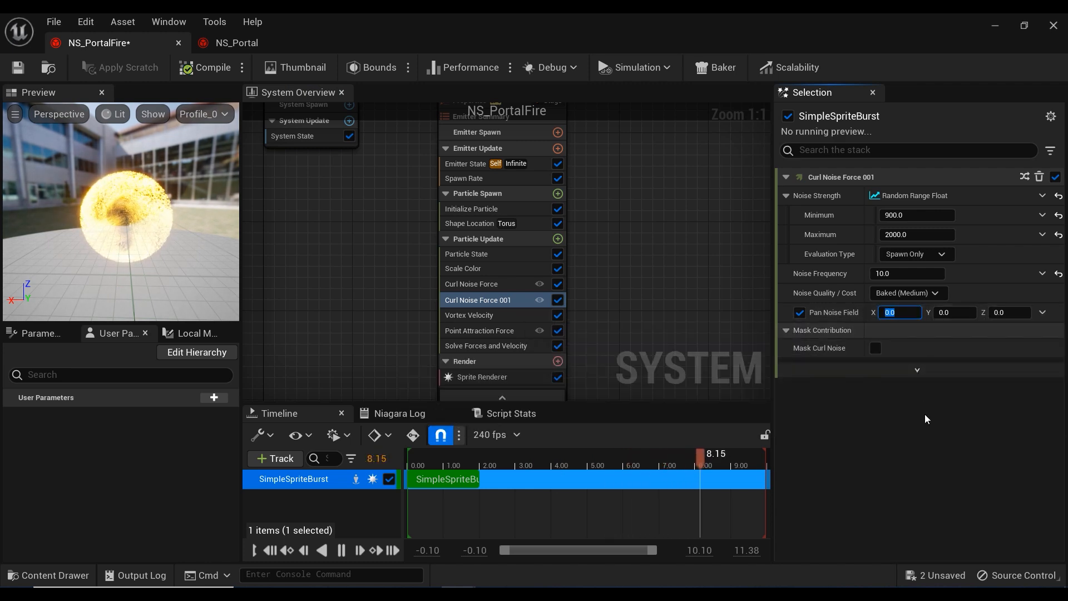